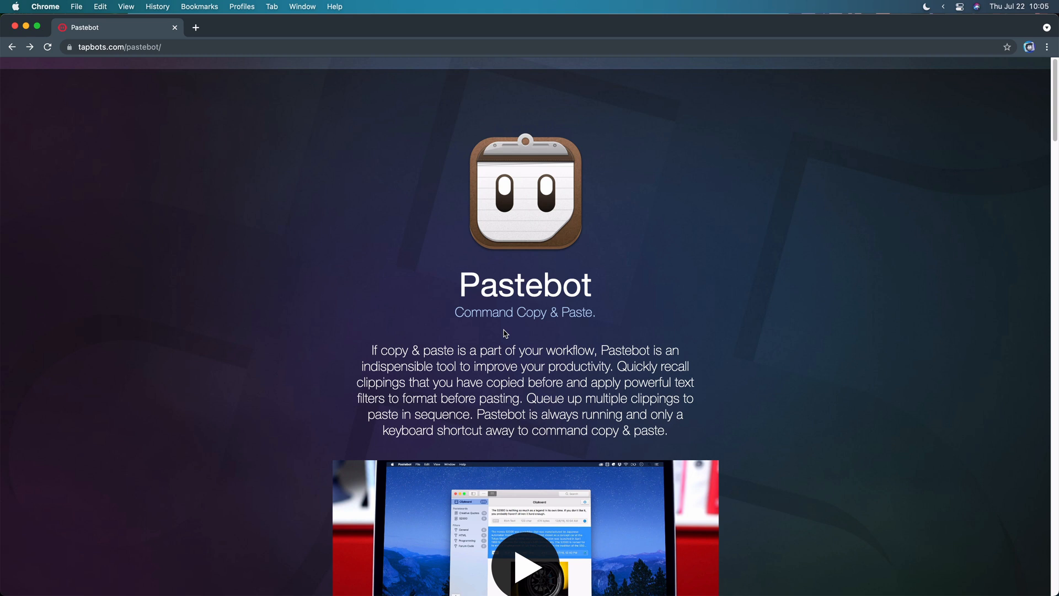
mouse_move(508, 356)
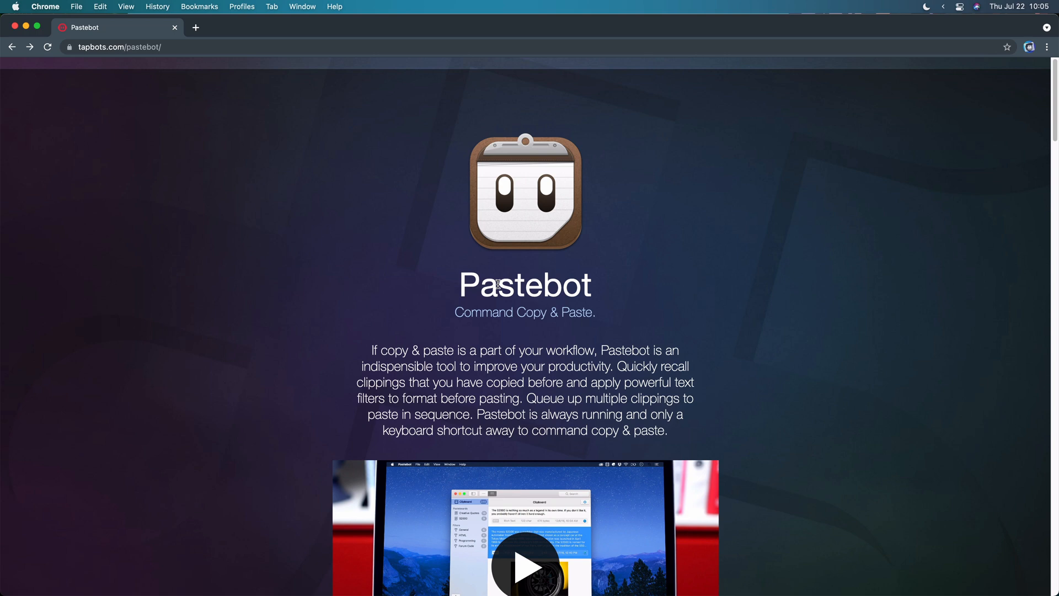
Go to the Pastebot purchase page showing App Store and Buy Direct at $12.99.
scroll(down, 3)
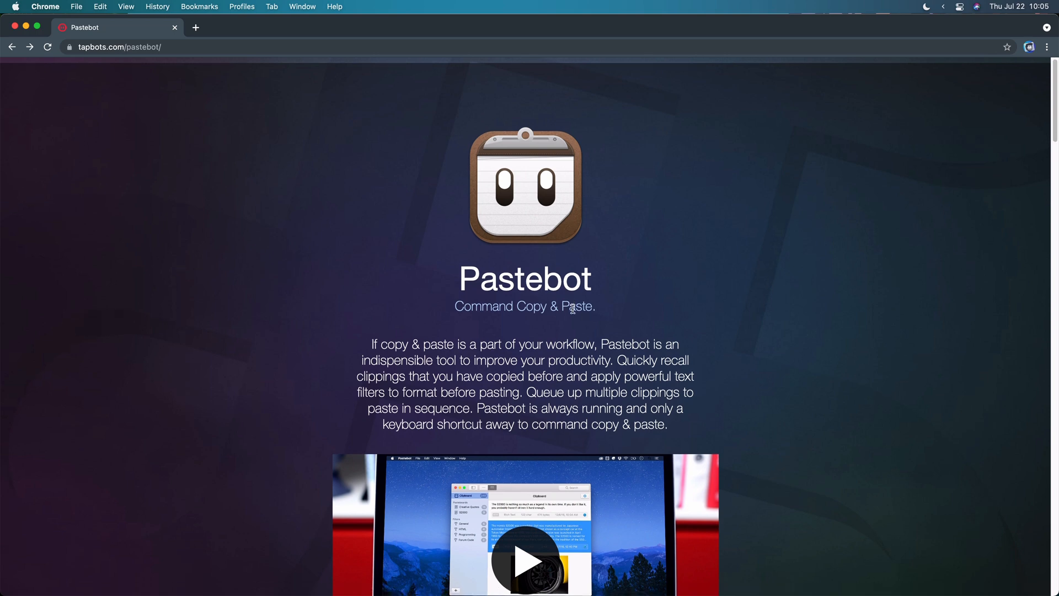
scroll(down, 3)
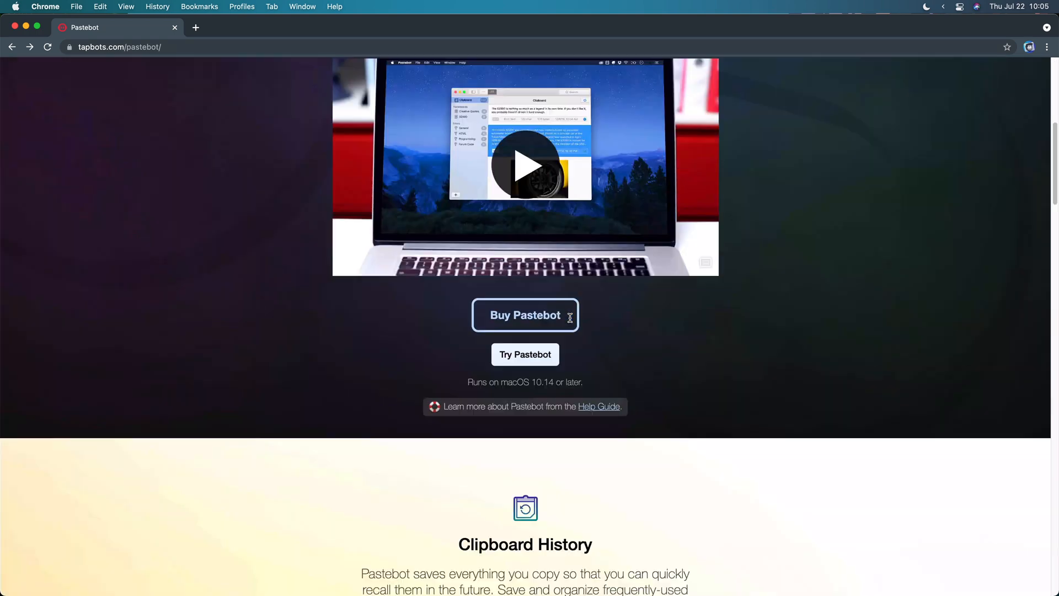
click(525, 316)
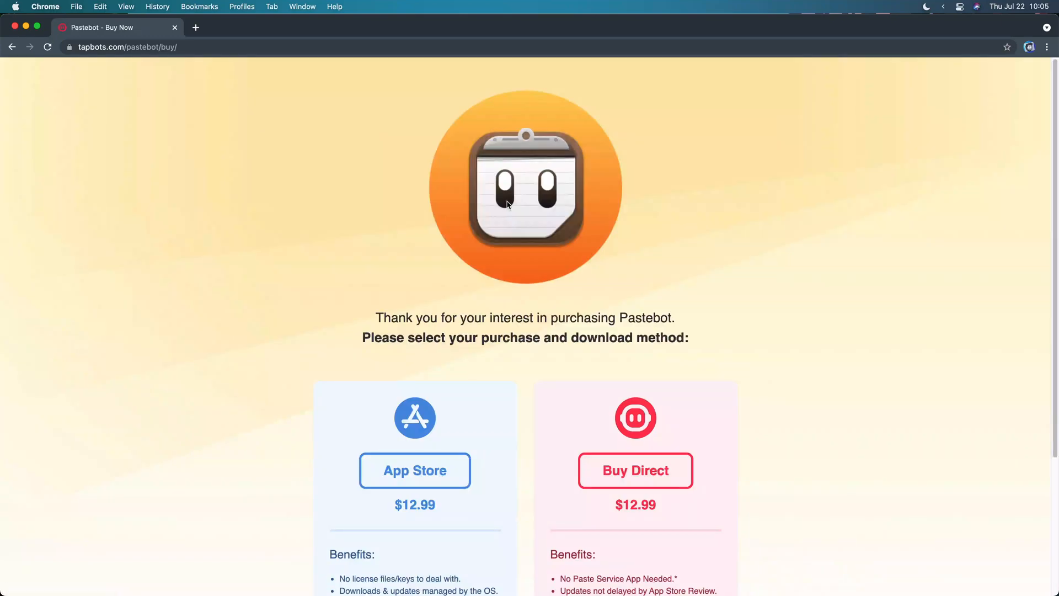
scroll(down, 3)
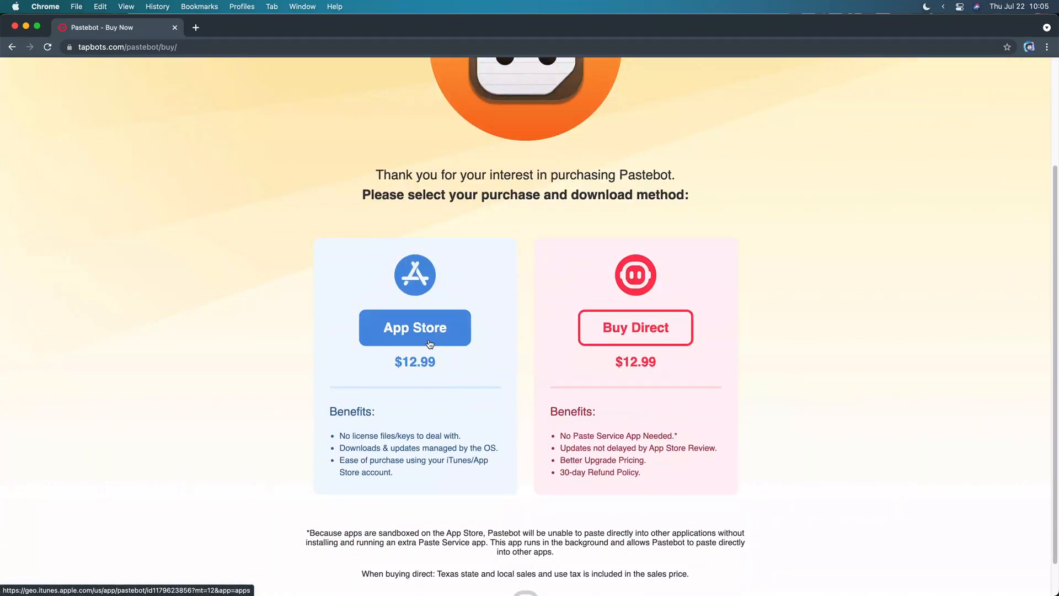
mouse_move(669, 366)
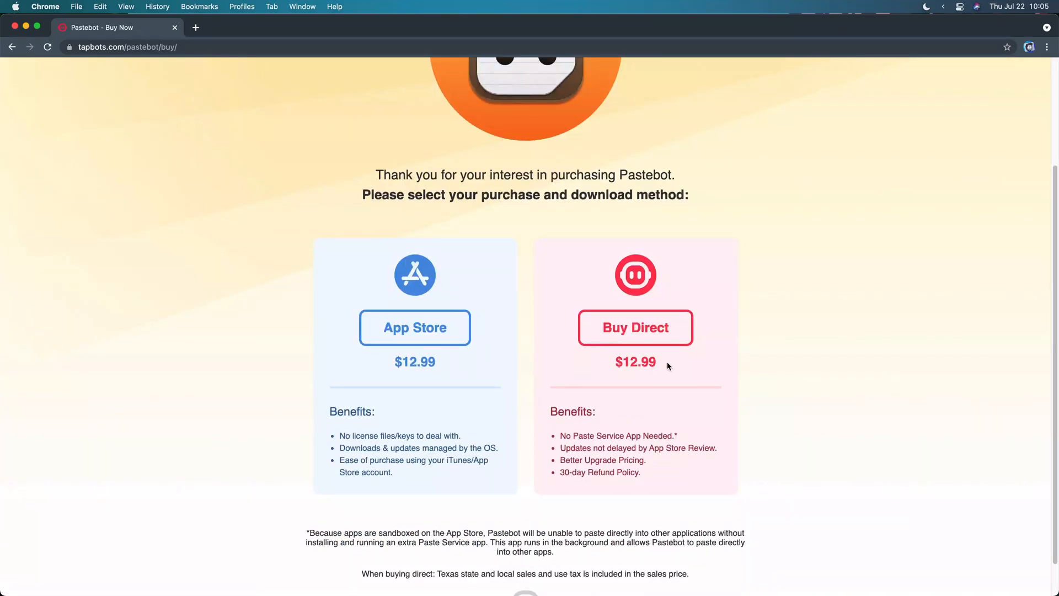
mouse_move(503, 300)
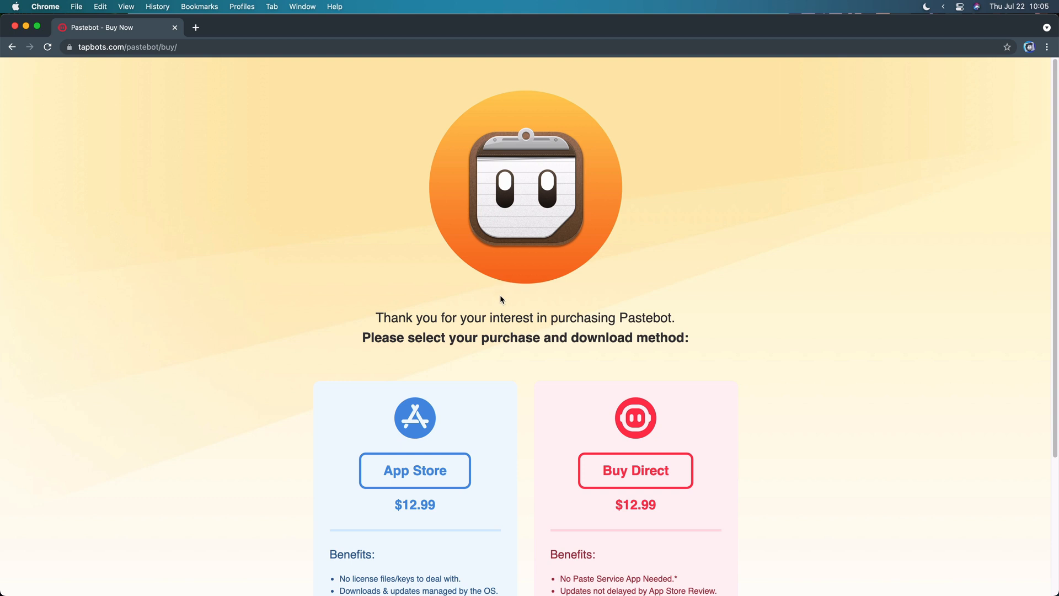
mouse_move(504, 307)
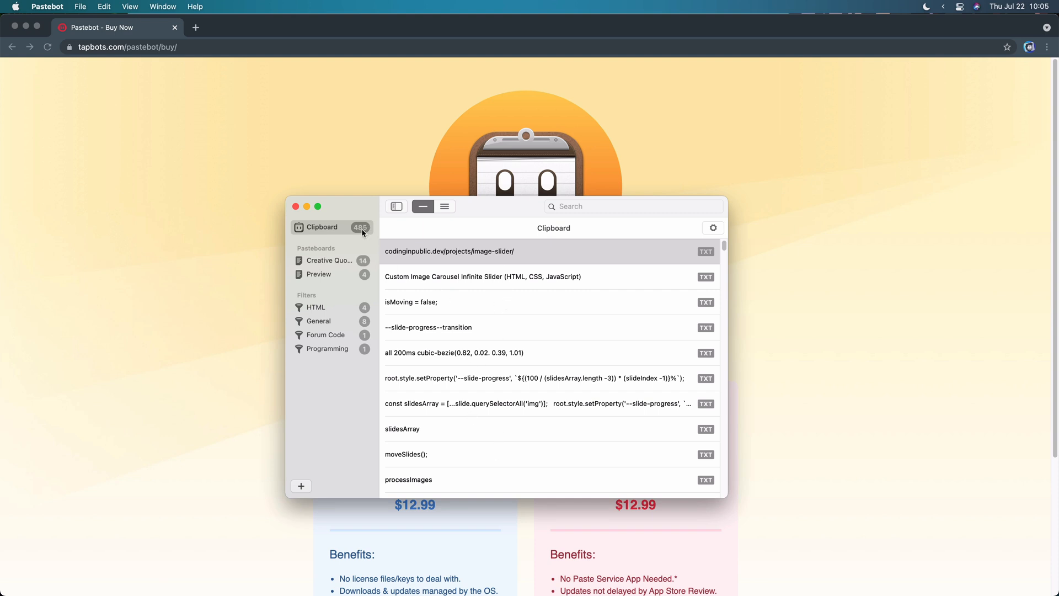
mouse_move(358, 336)
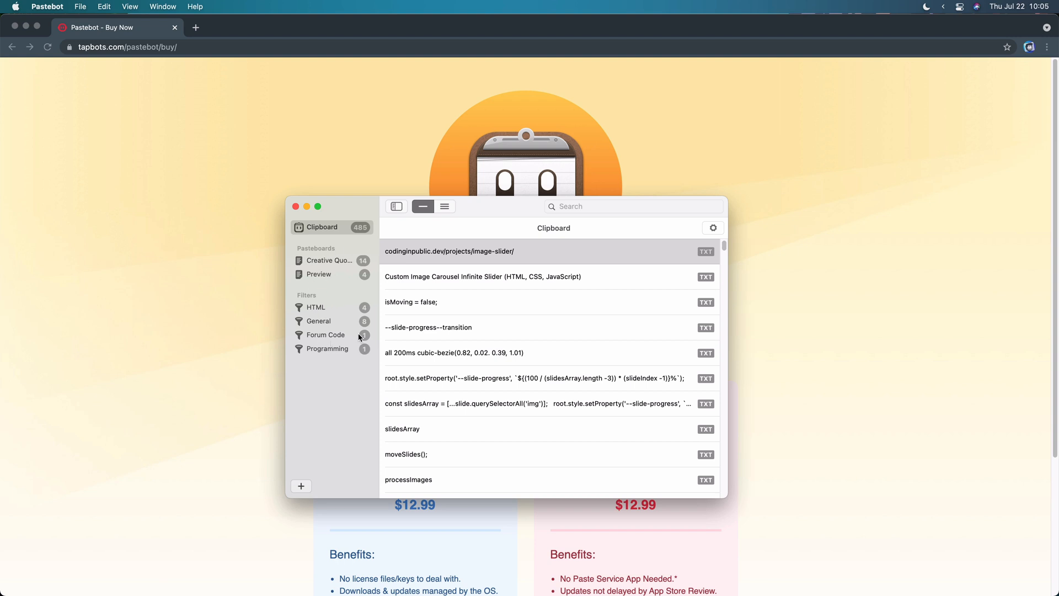
Show Pastebot's General preferences with the 500-clipping limit and iCloud sync options.
click(46, 7)
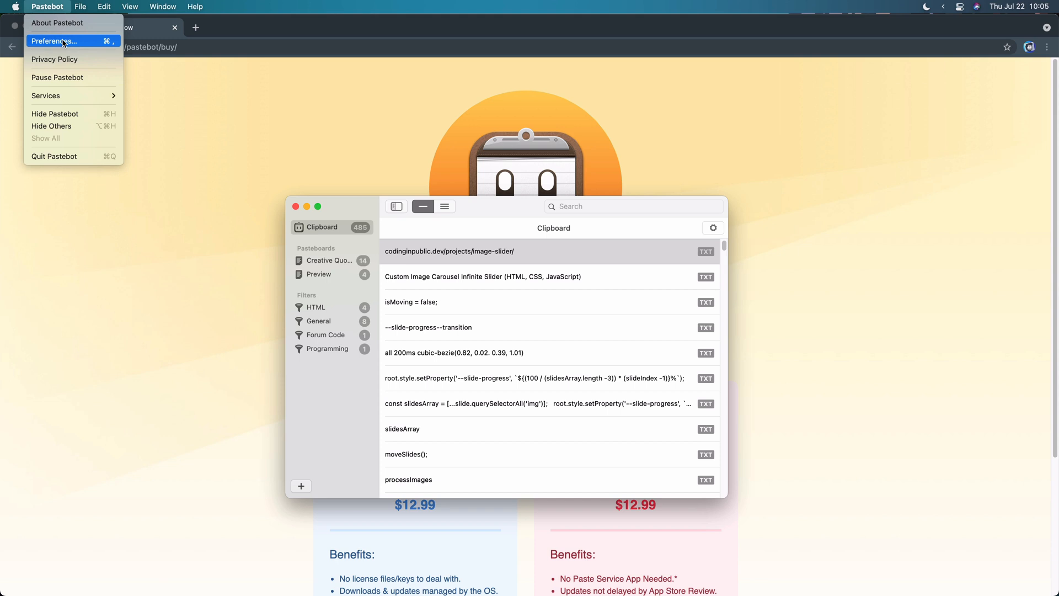
click(57, 42)
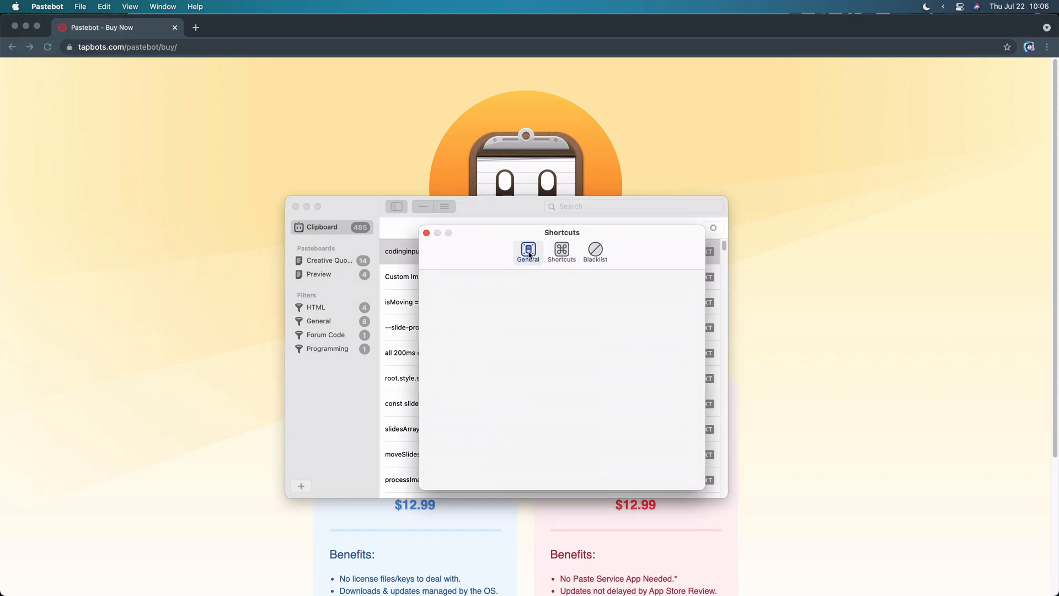
click(527, 251)
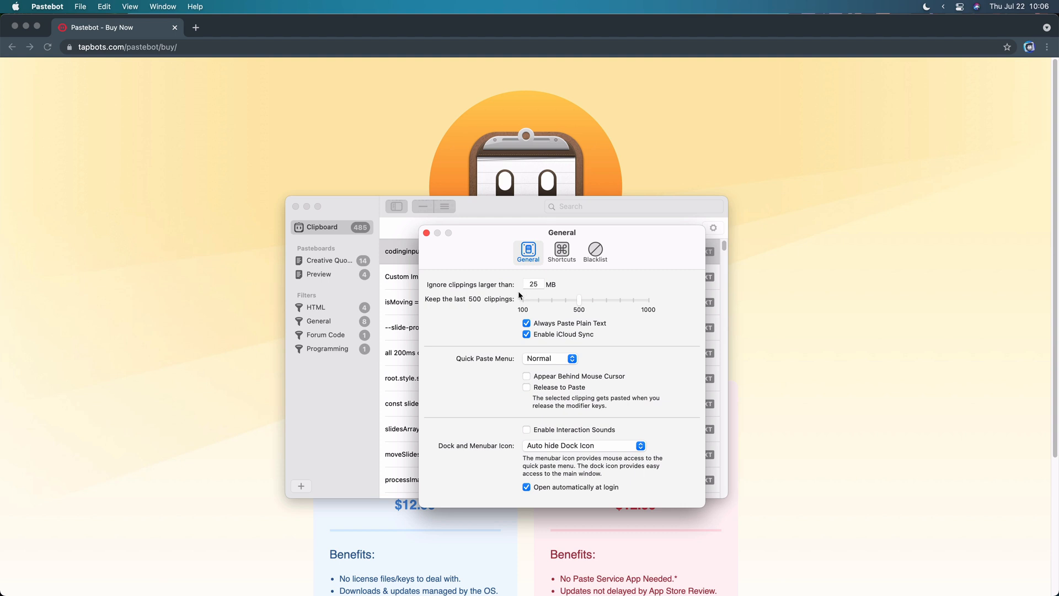
mouse_move(564, 331)
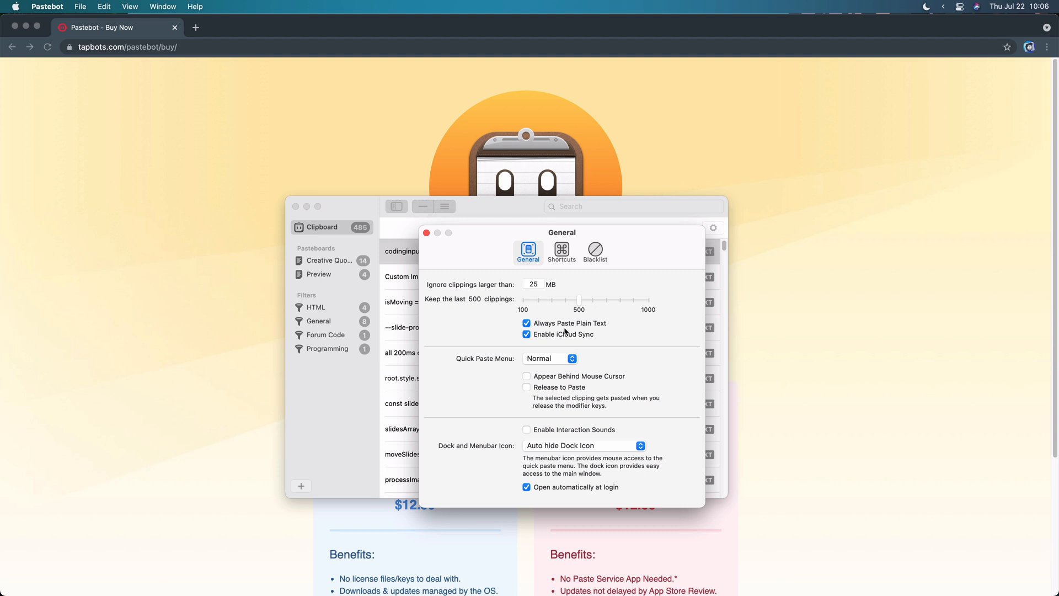
mouse_move(580, 329)
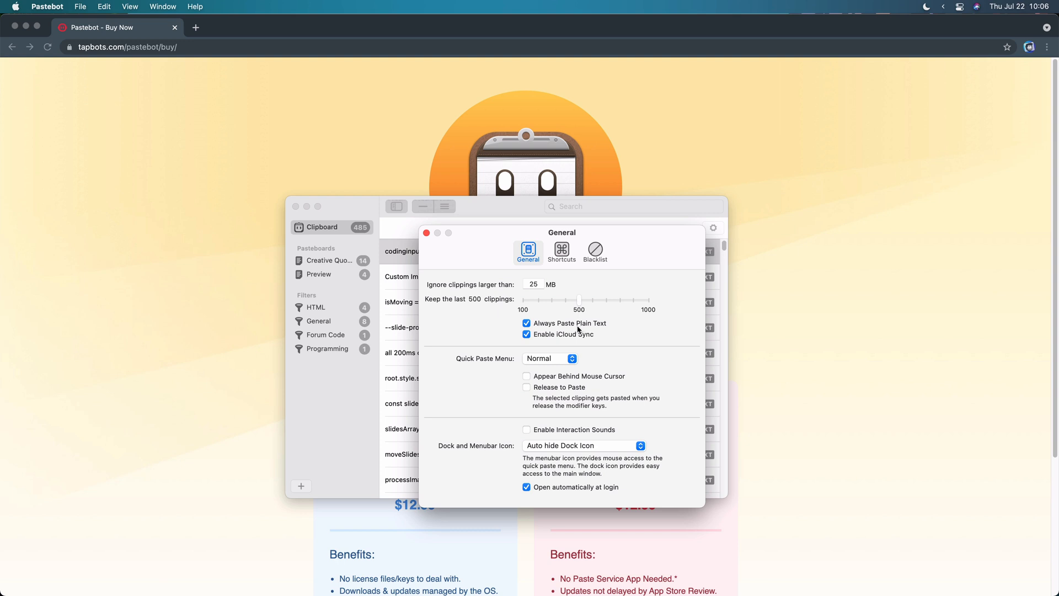
mouse_move(584, 344)
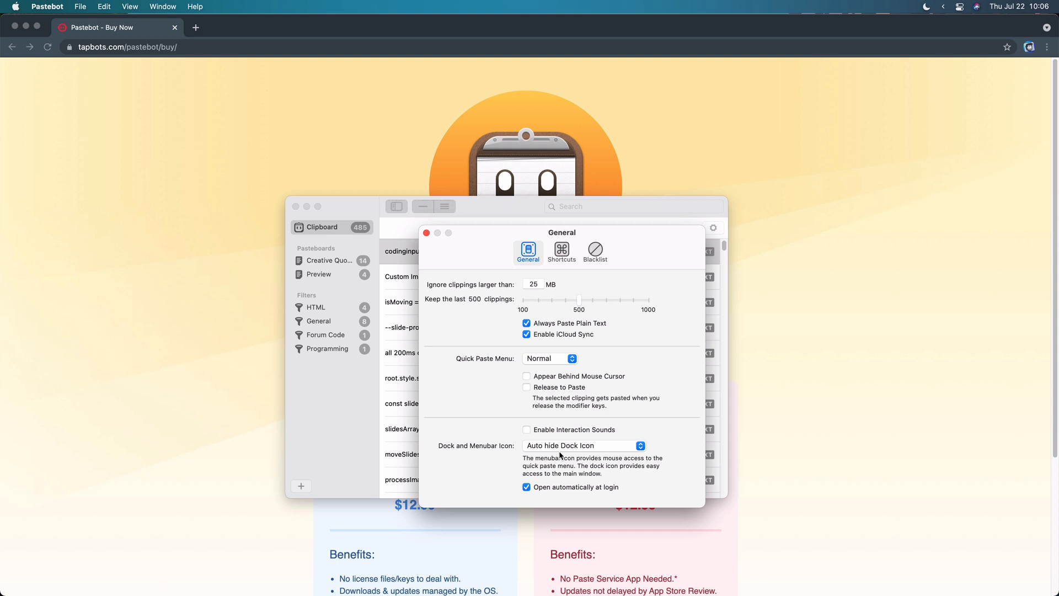
mouse_move(610, 451)
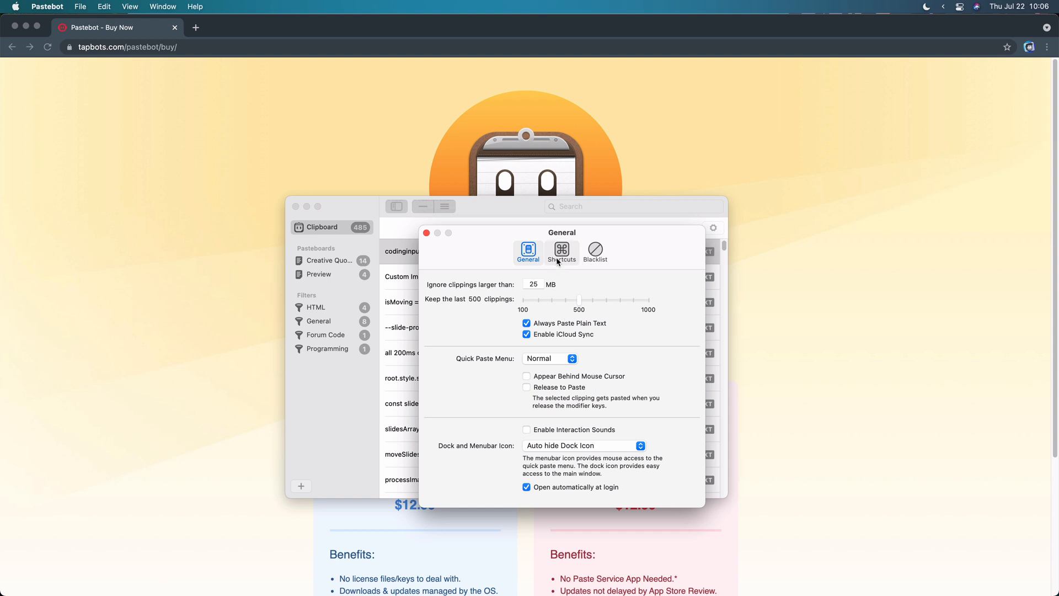
Show the Shortcuts preferences listing global shortcuts for clipboard and sequential paste.
click(562, 252)
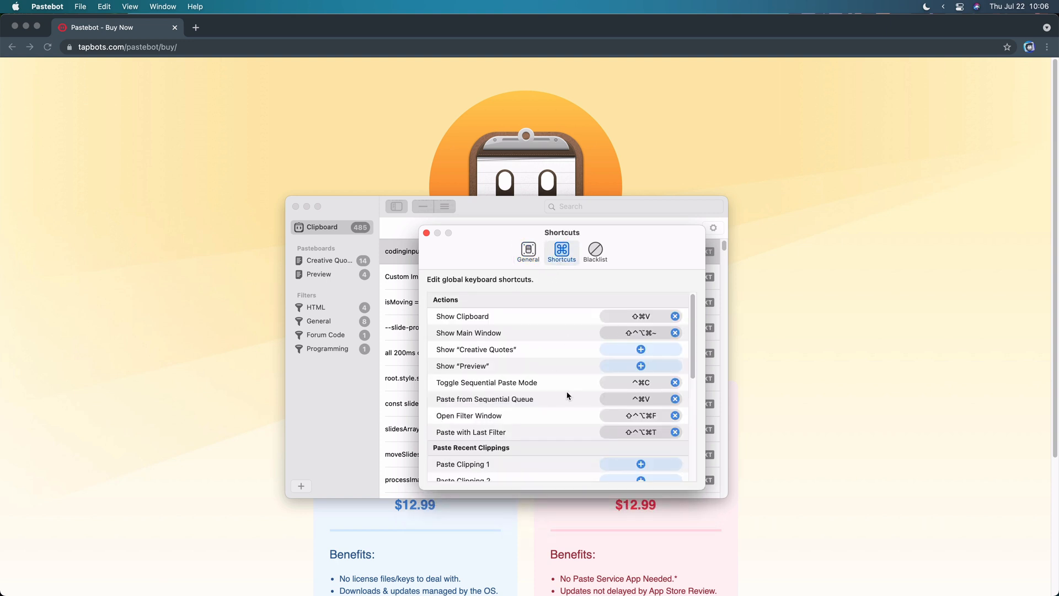
mouse_move(570, 400)
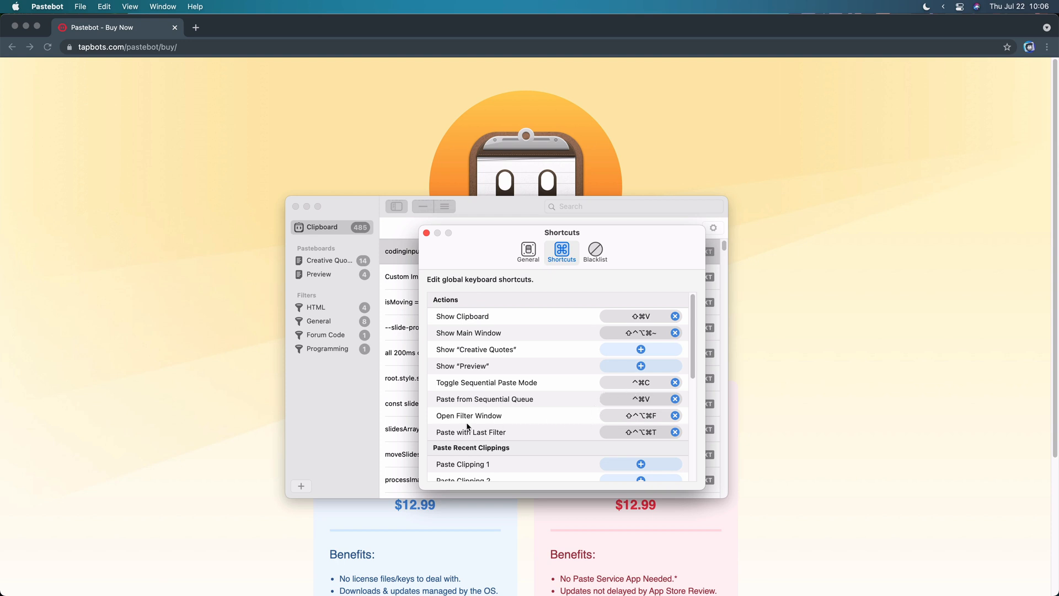
mouse_move(523, 424)
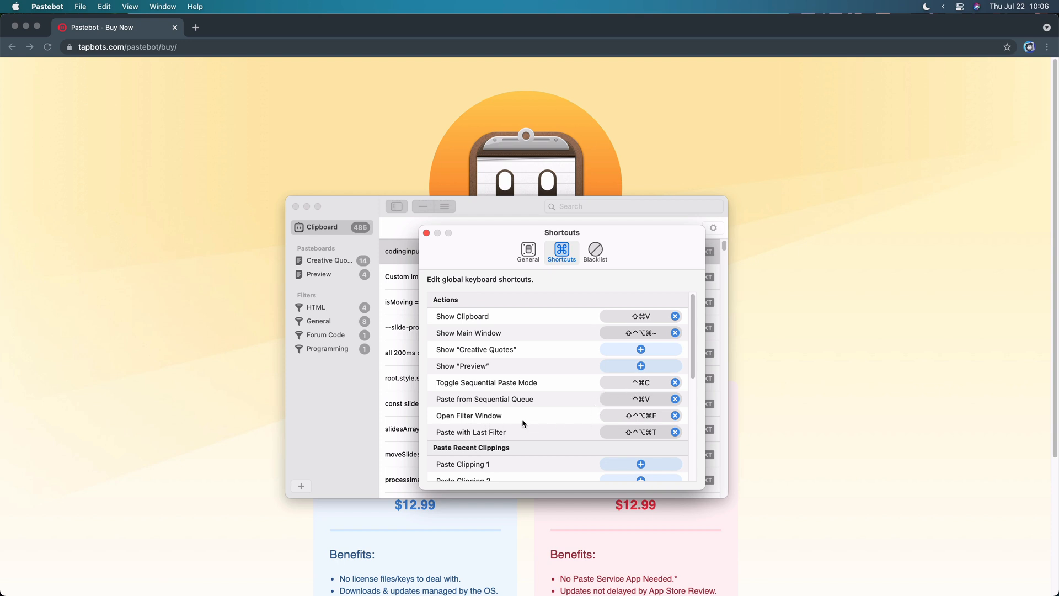
mouse_move(521, 391)
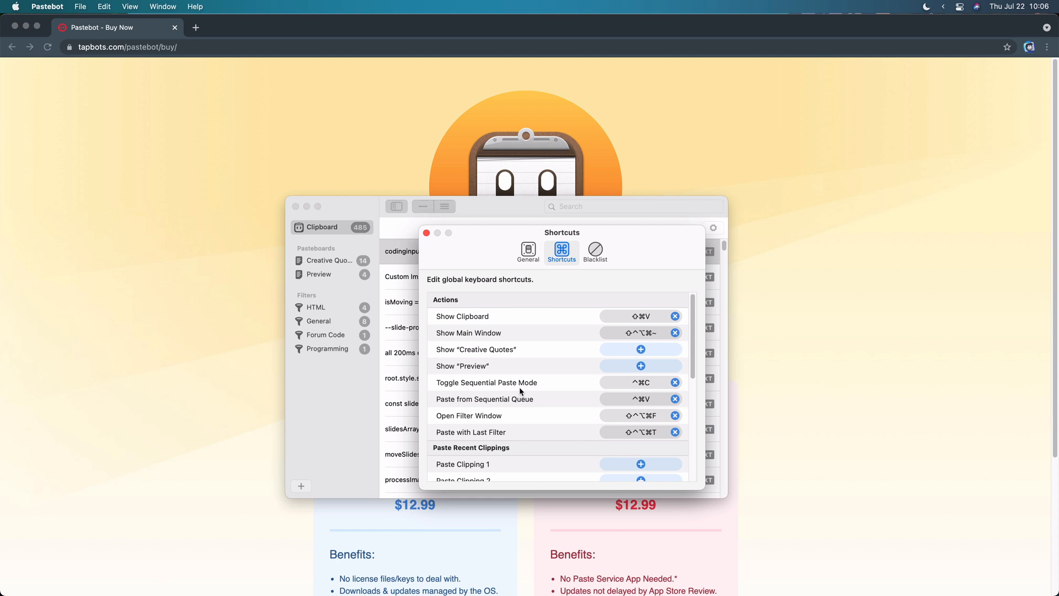
mouse_move(624, 314)
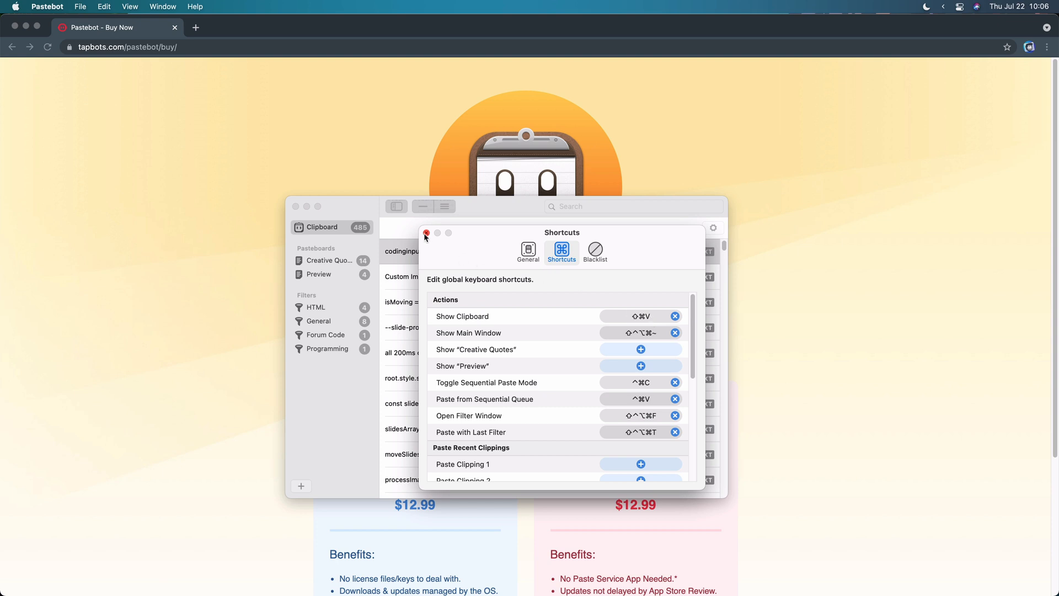
click(428, 233)
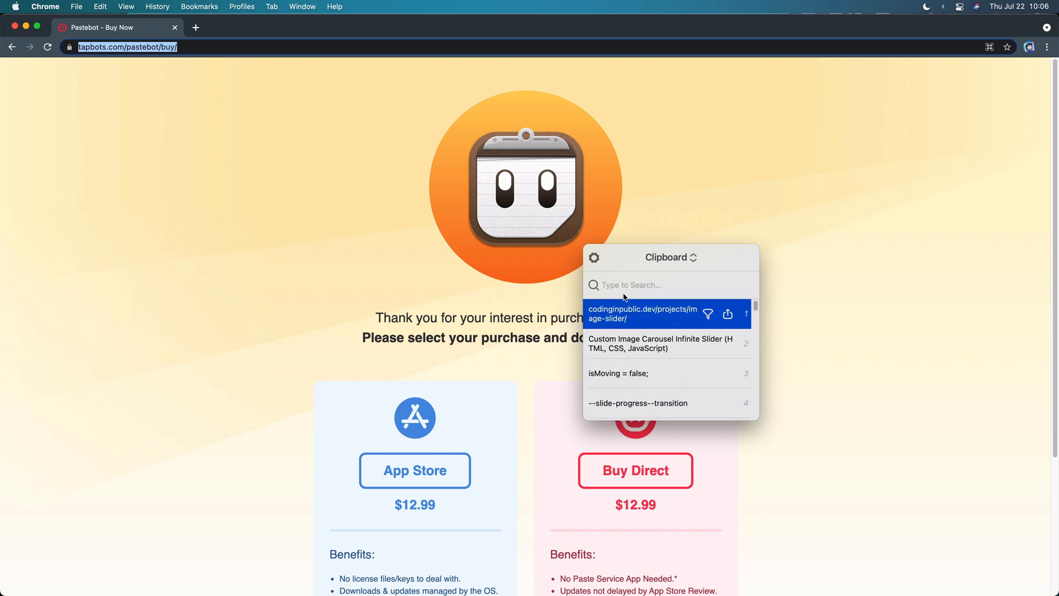
click(642, 313)
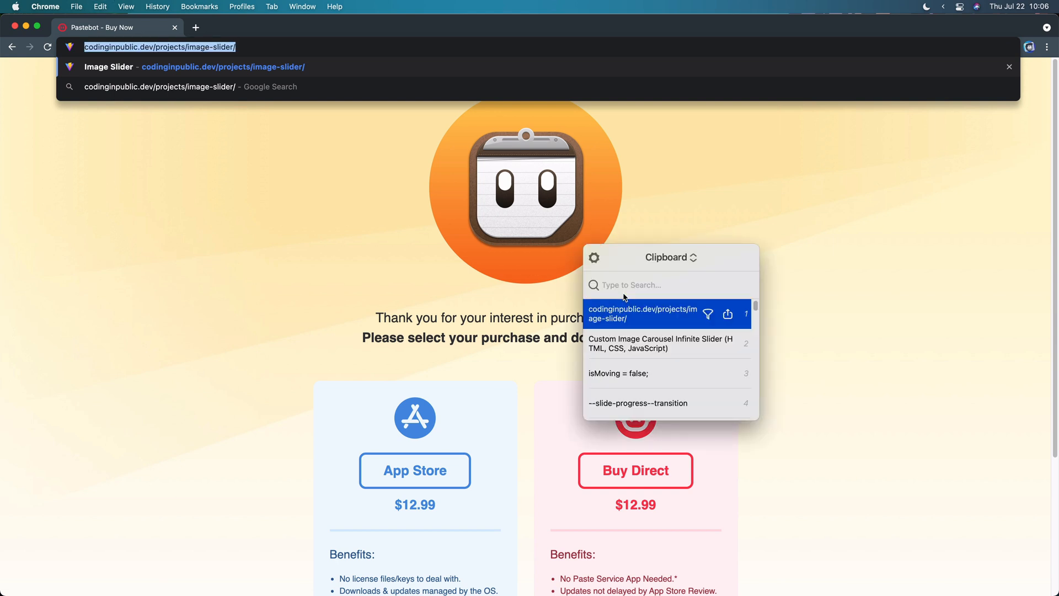
text(d)
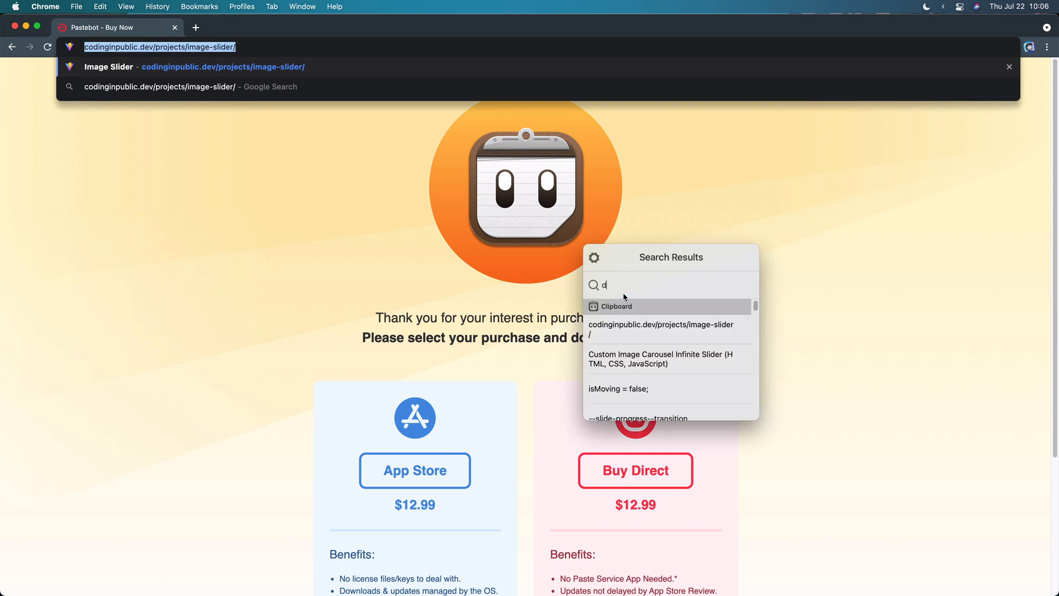
key(Backspace)
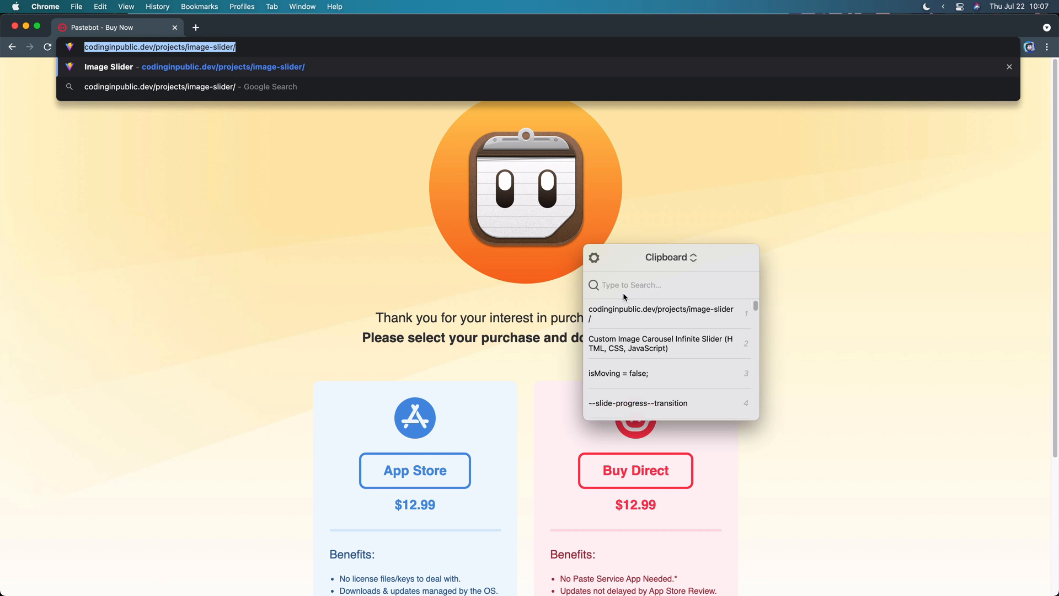
text(#)
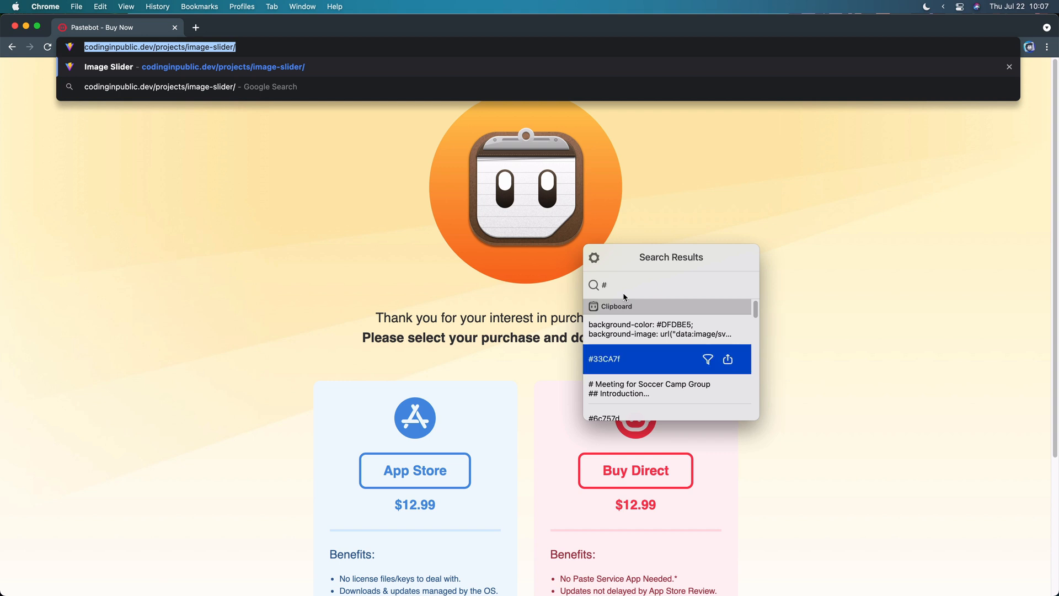
mouse_move(594, 272)
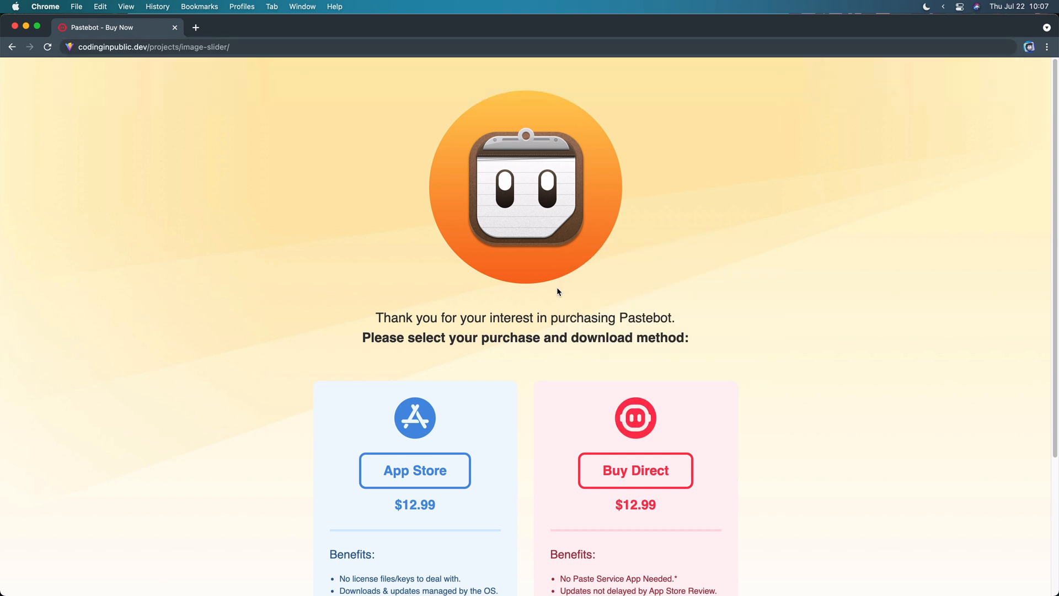
mouse_move(561, 300)
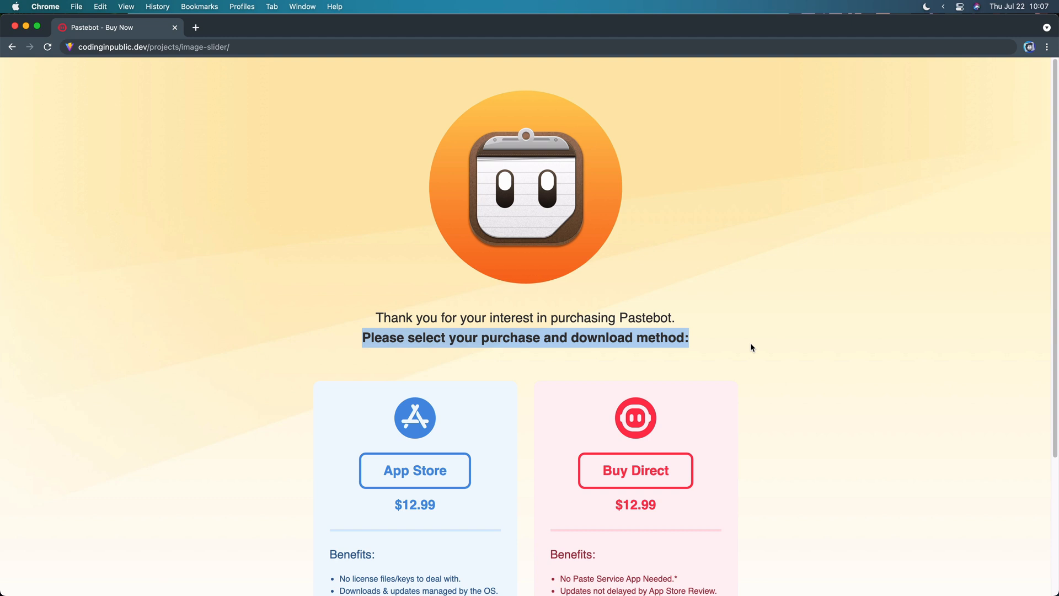
mouse_move(343, 56)
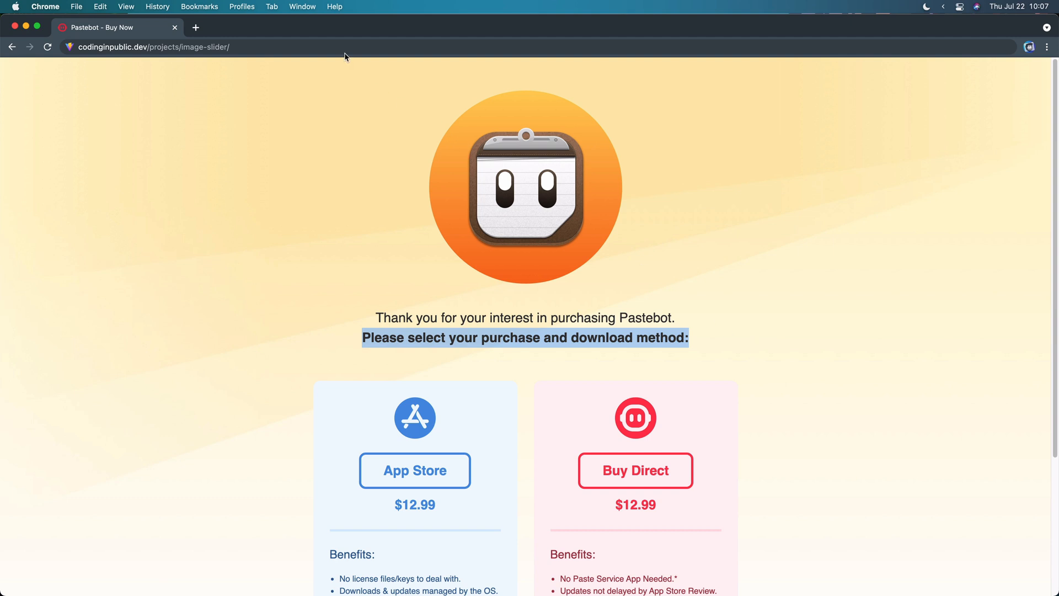
Copy the 'Please select your purchase and download method:' line to the clipboard.
click(342, 46)
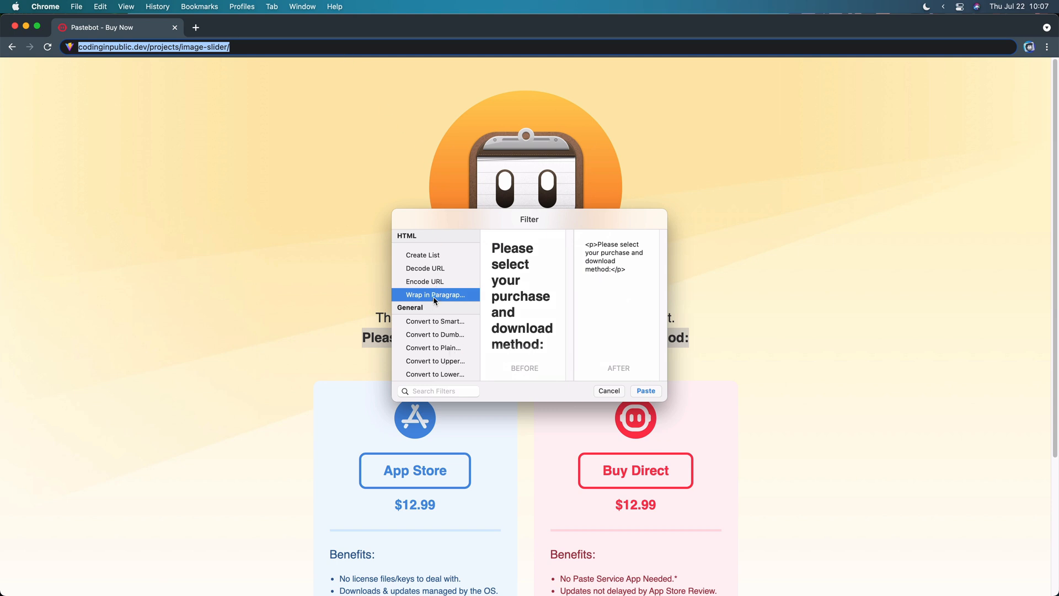
mouse_move(432, 305)
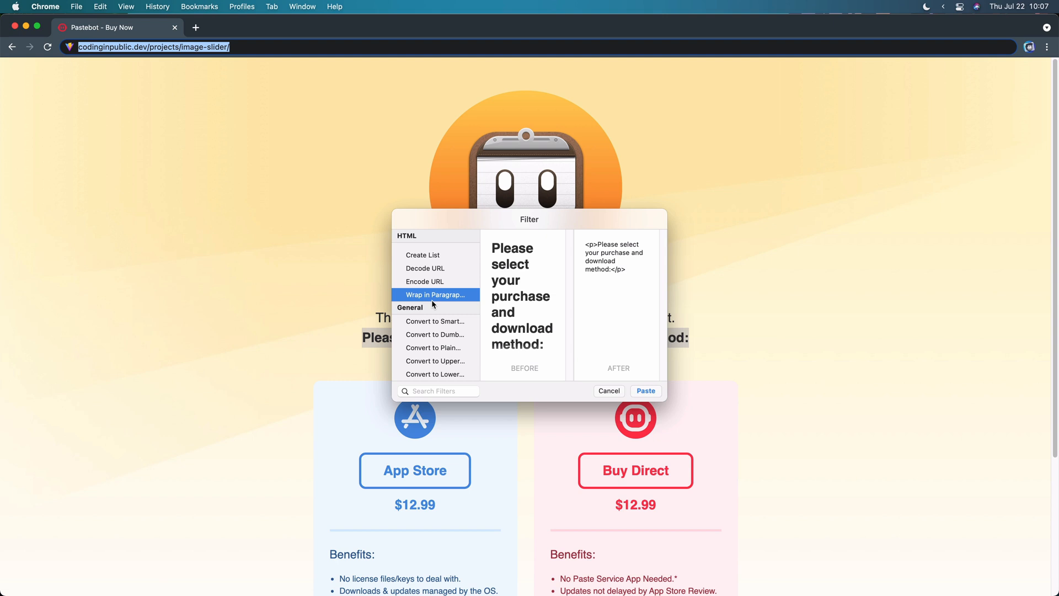
Preview the copied sentence through the list and Encode URL filters.
click(646, 391)
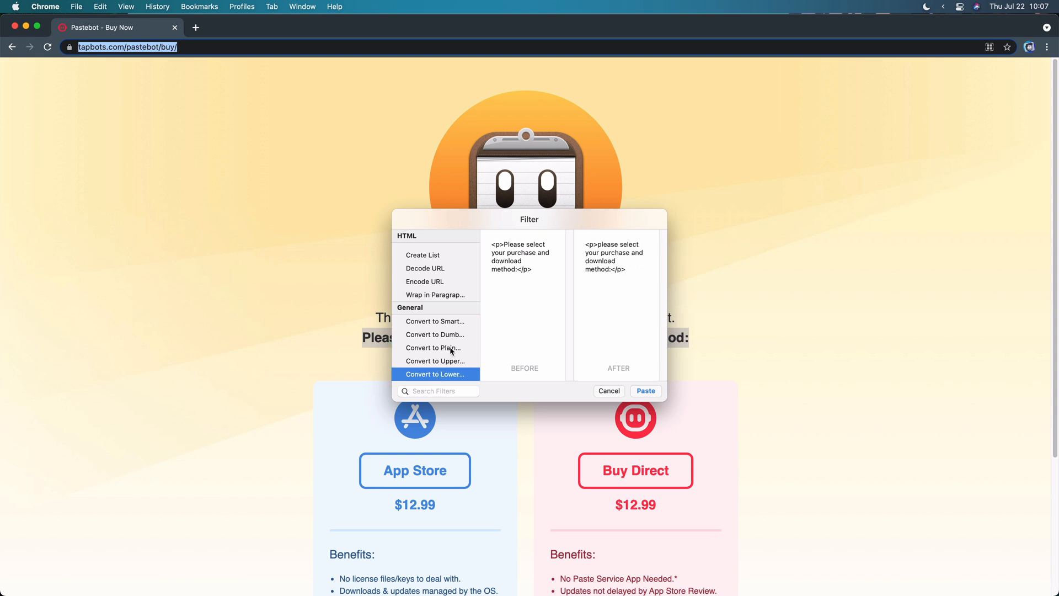
mouse_move(455, 336)
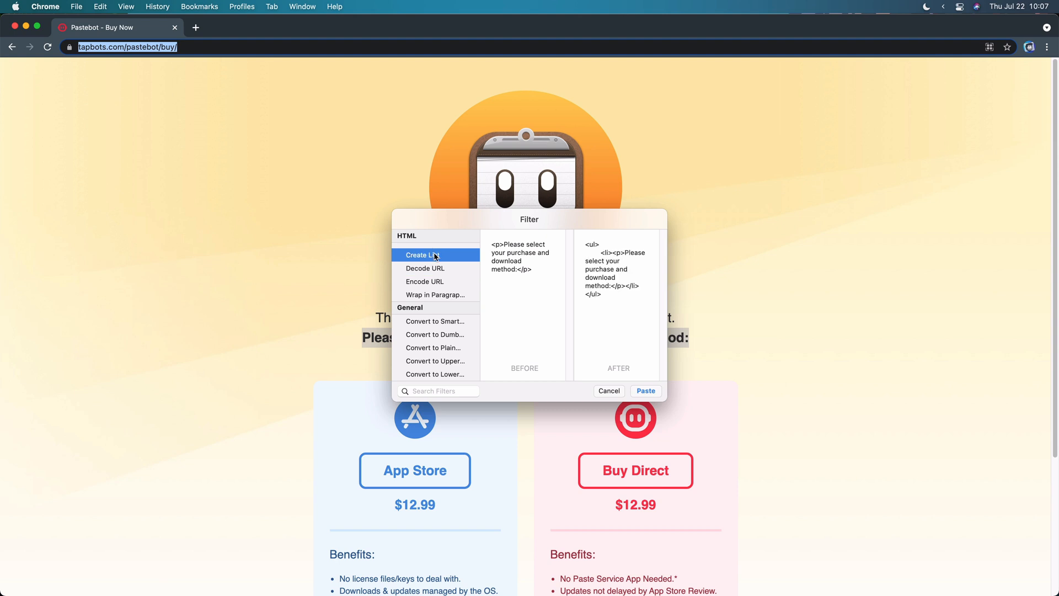
click(425, 281)
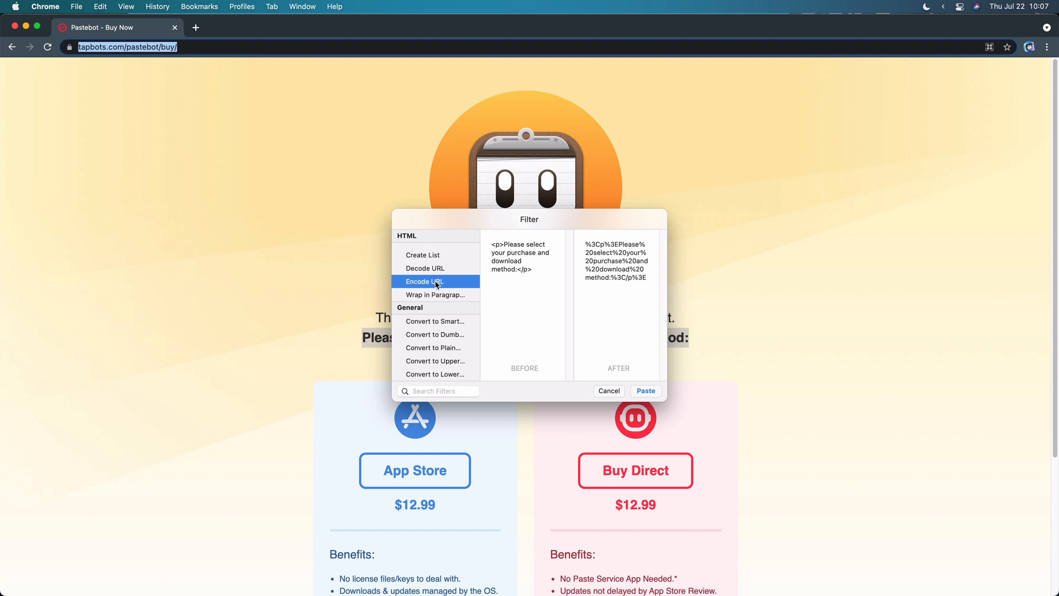
mouse_move(591, 392)
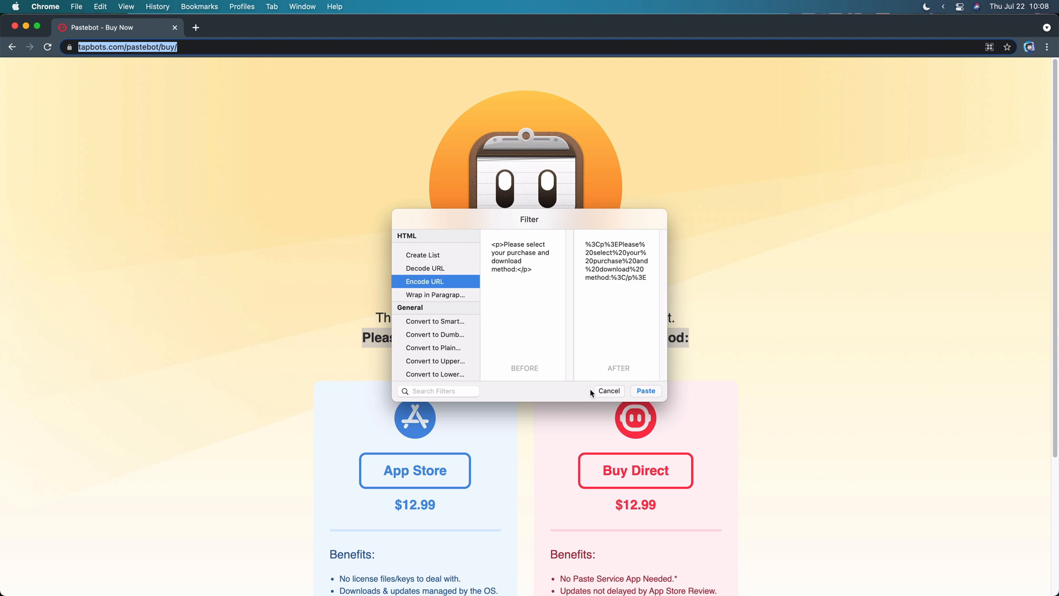
mouse_move(611, 400)
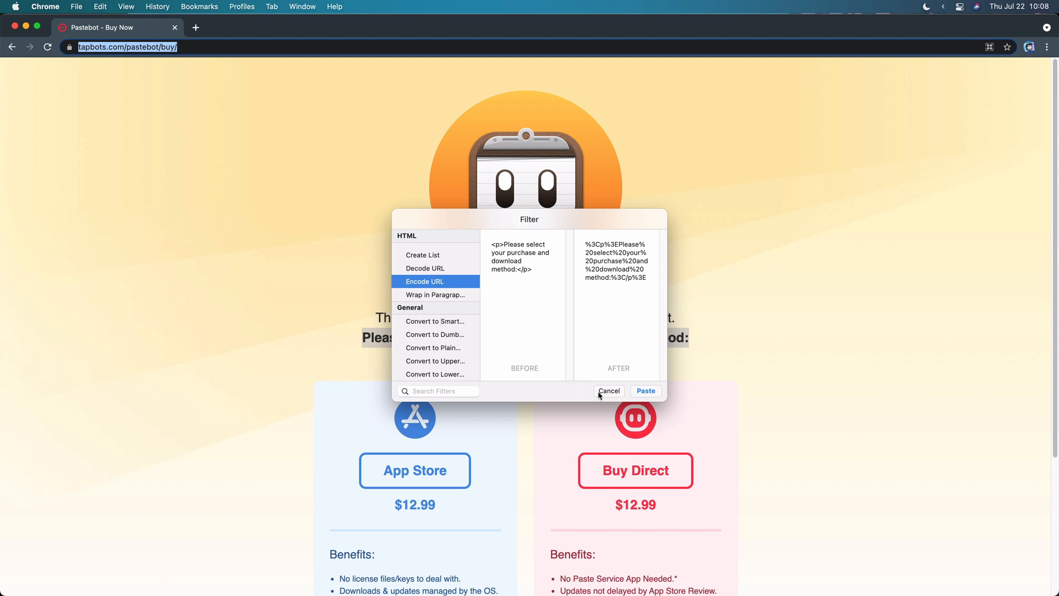
Cancel the filter preview and switch to Nova with index.html beside the mockup.
click(610, 391)
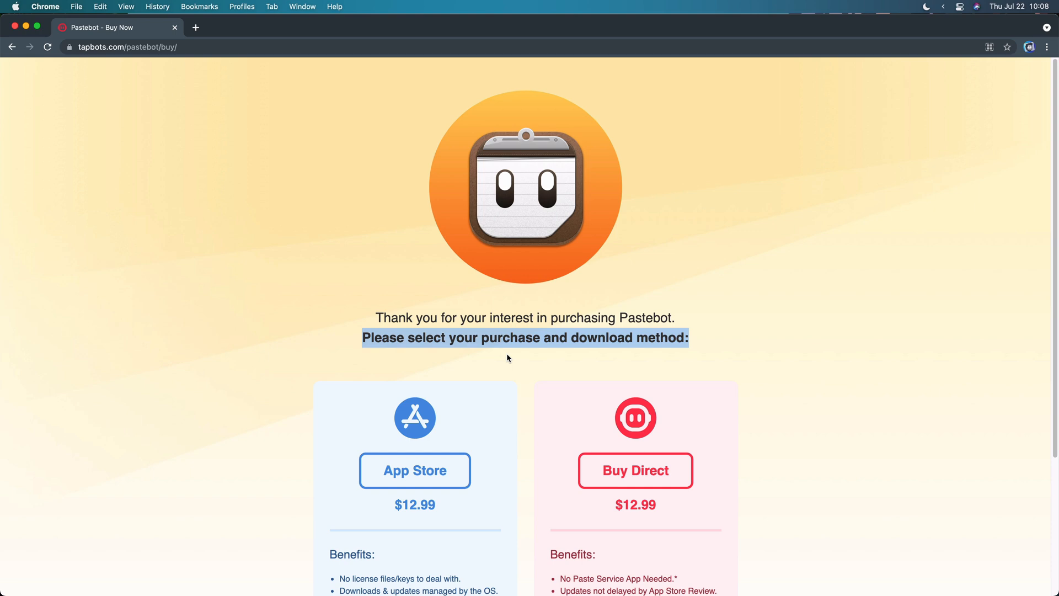
click(509, 359)
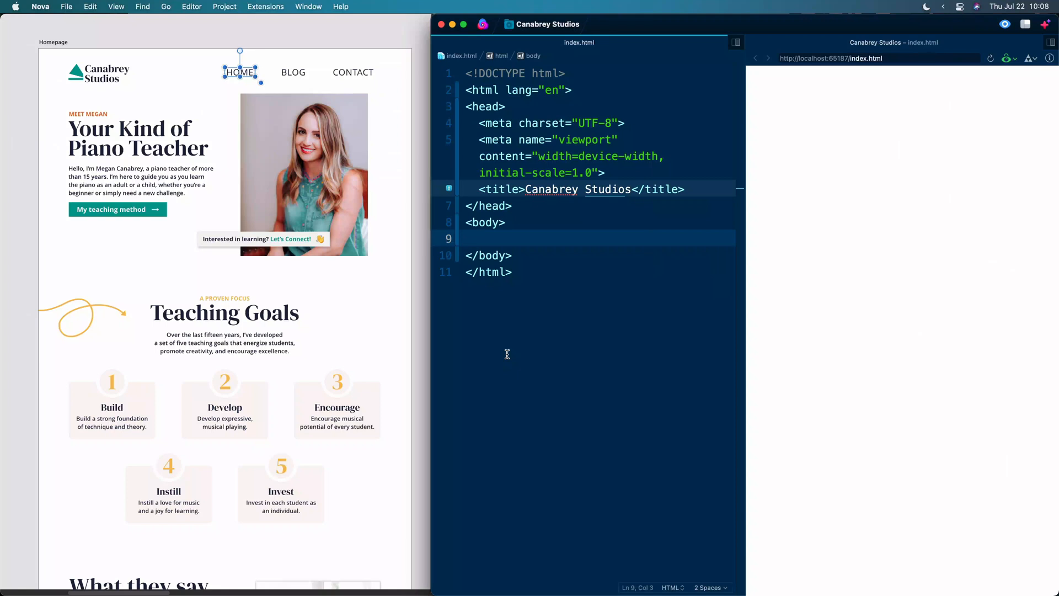
mouse_move(251, 216)
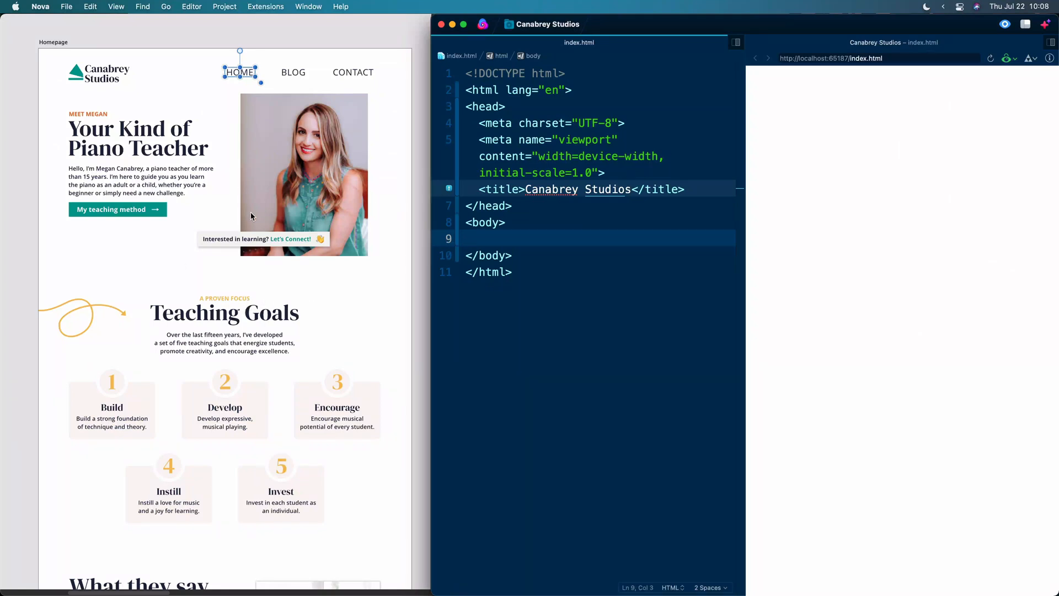
mouse_move(663, 218)
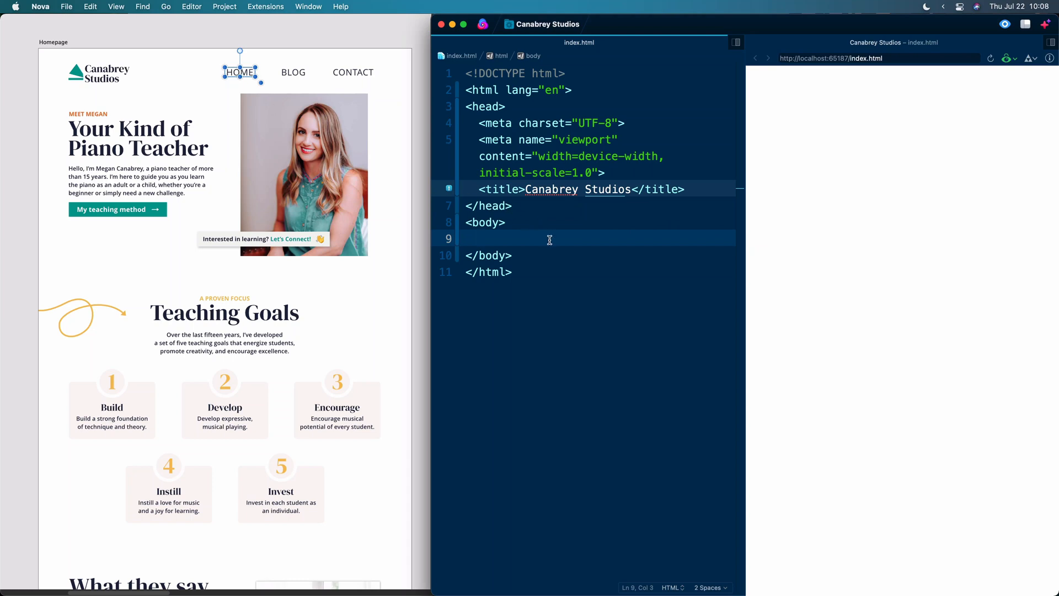
mouse_move(586, 249)
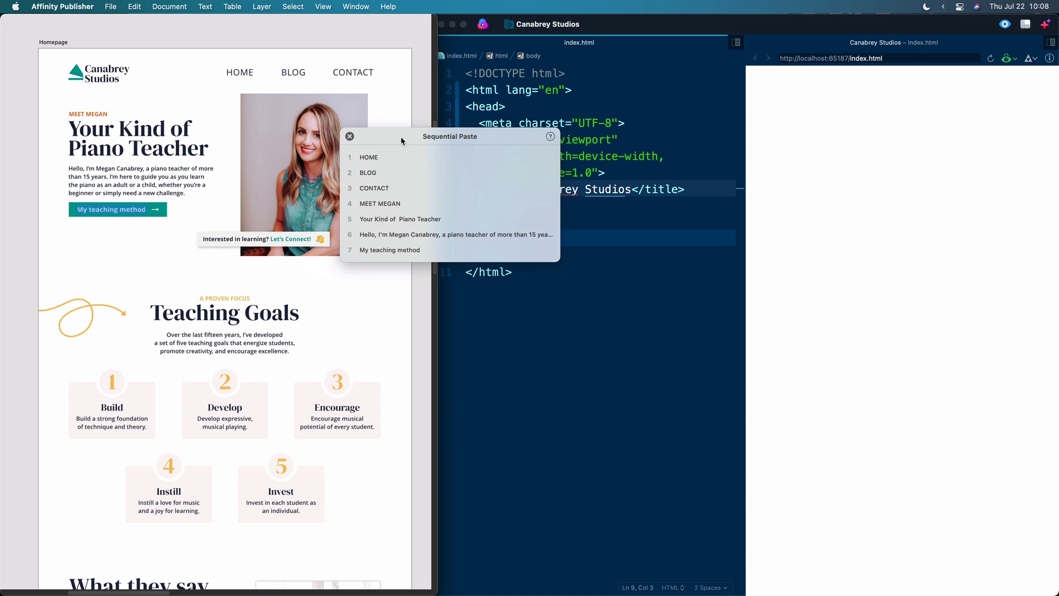
Copy the connect prompt and remaining mockup frames so the queue holds ten items.
click(256, 238)
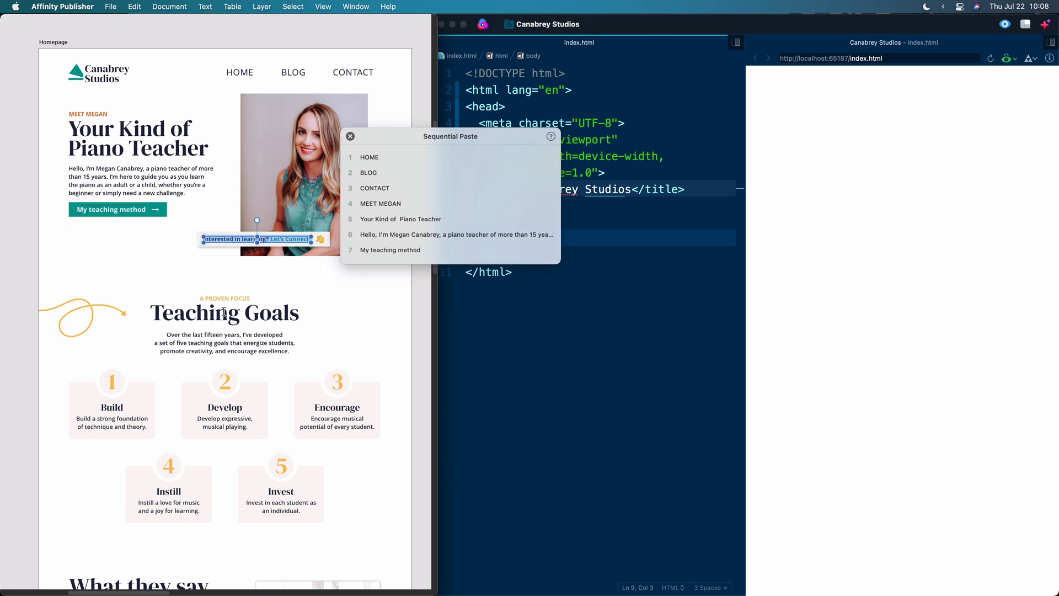
click(224, 313)
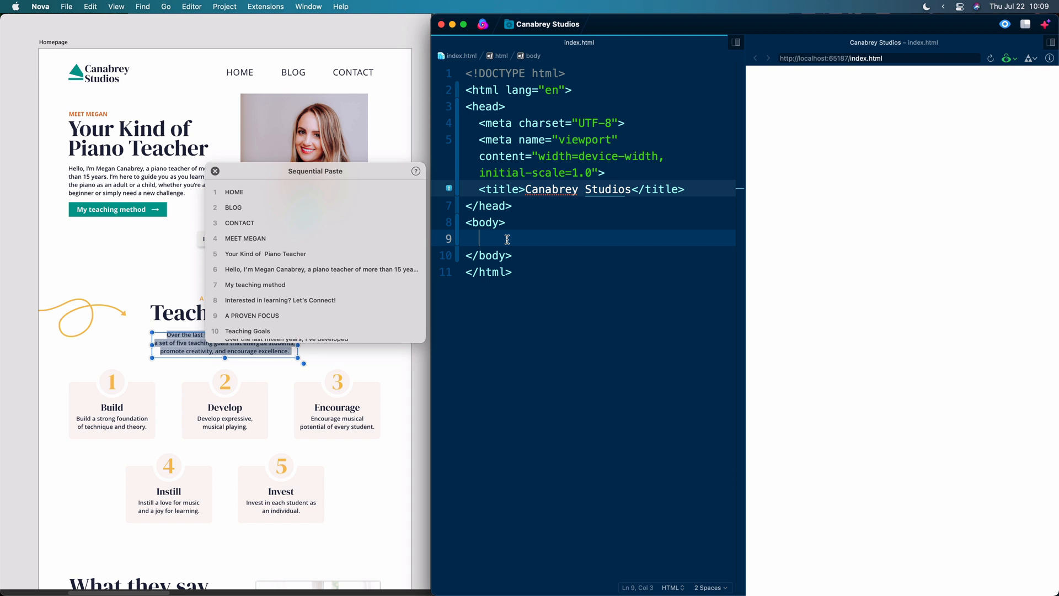
Expand nav>ul>li{}+li{} into a navigation list holding HOME and BLOG items.
text(nav)
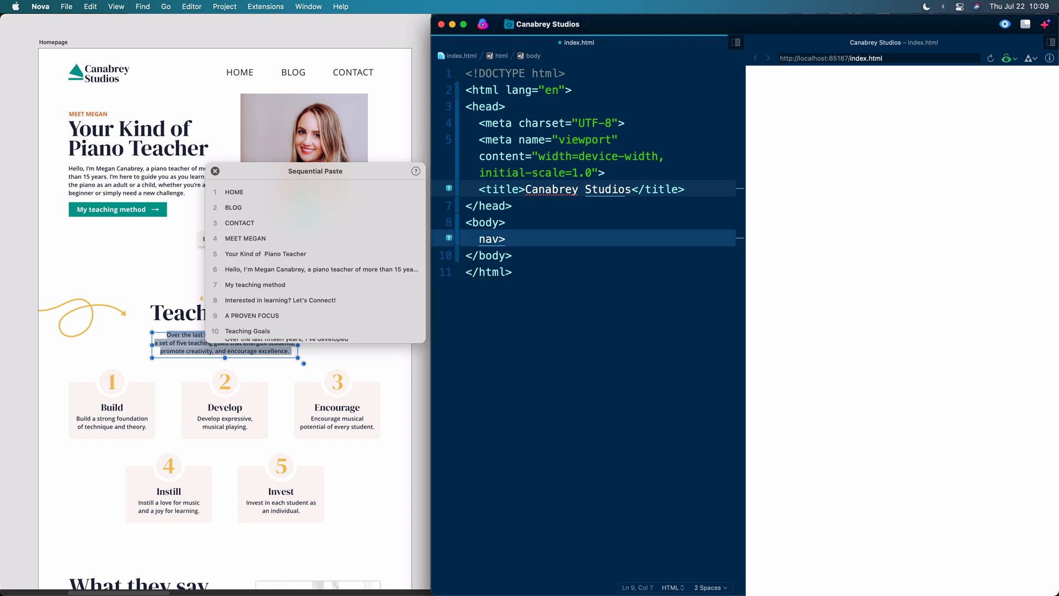
text(>ul)
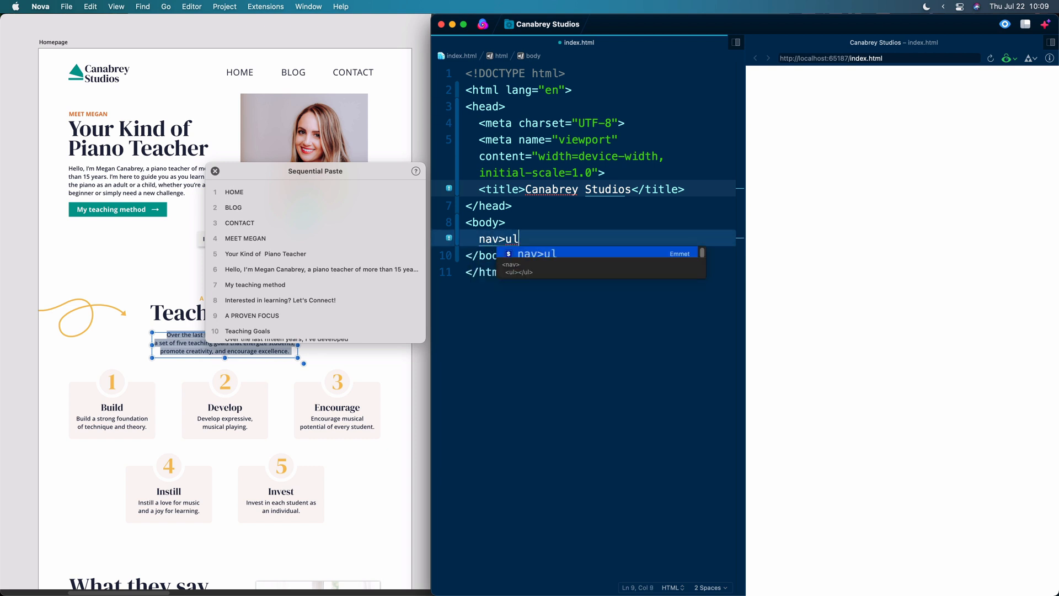
text(>li)
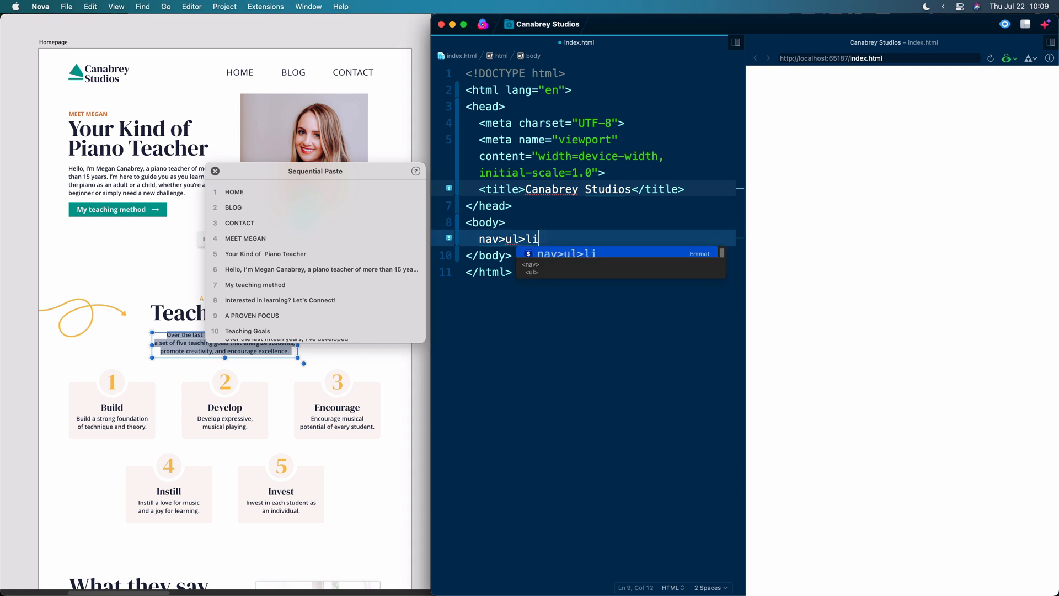
text({})
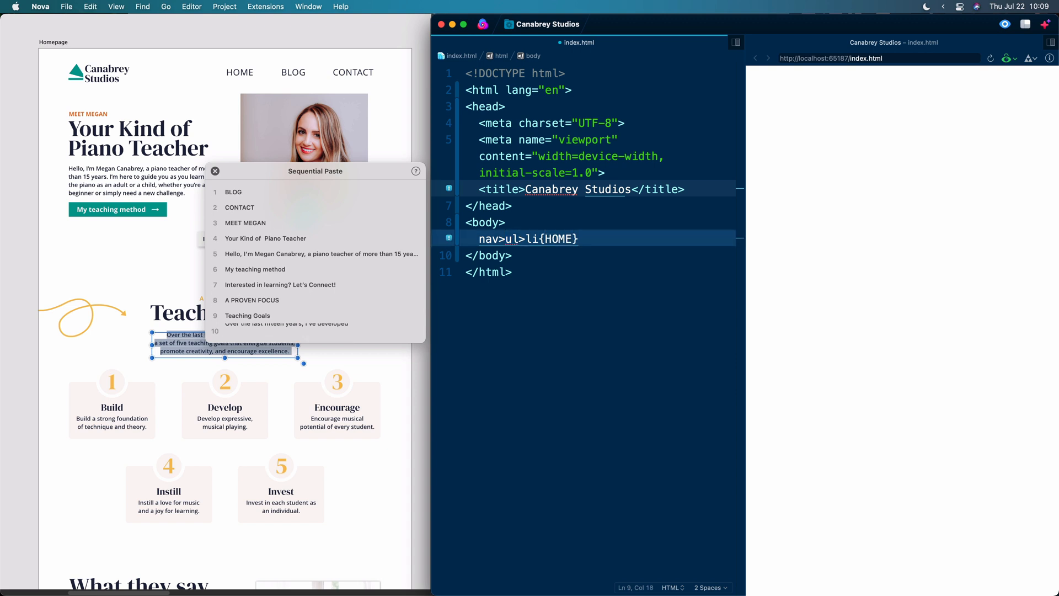
text(+)
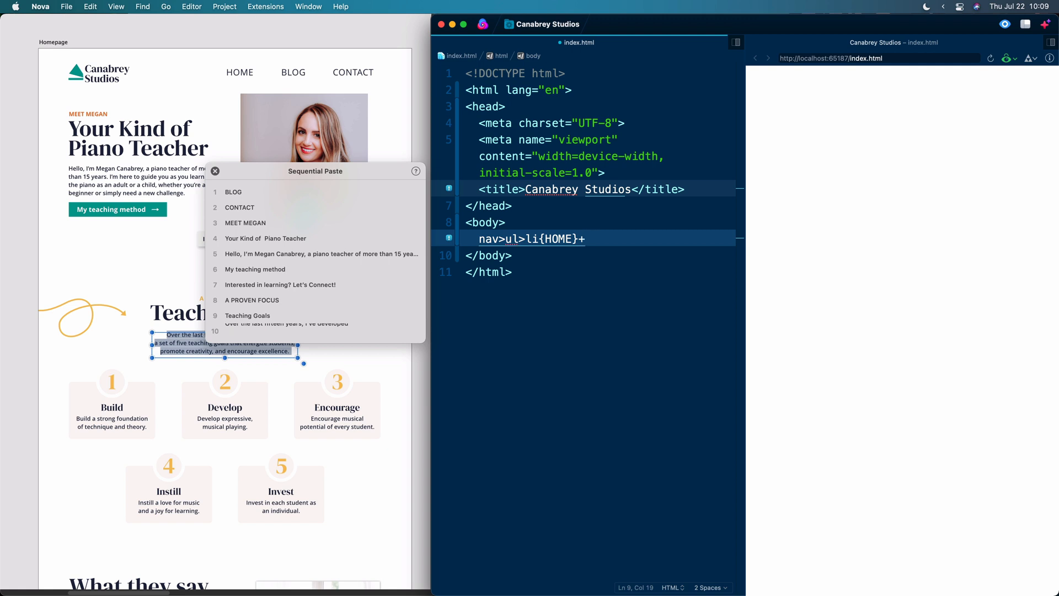
text(+li{})
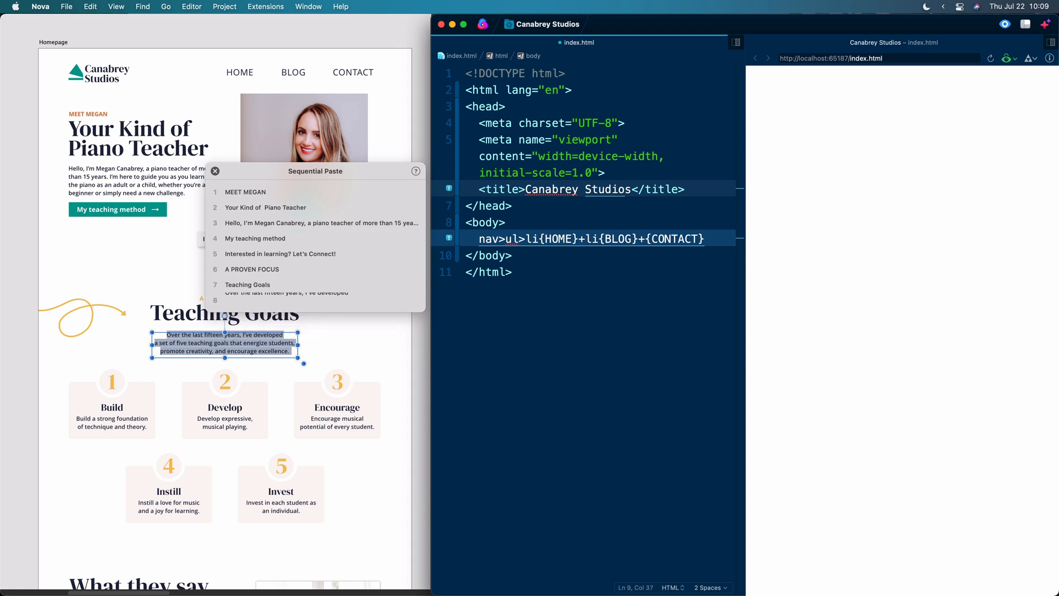
key(Tab)
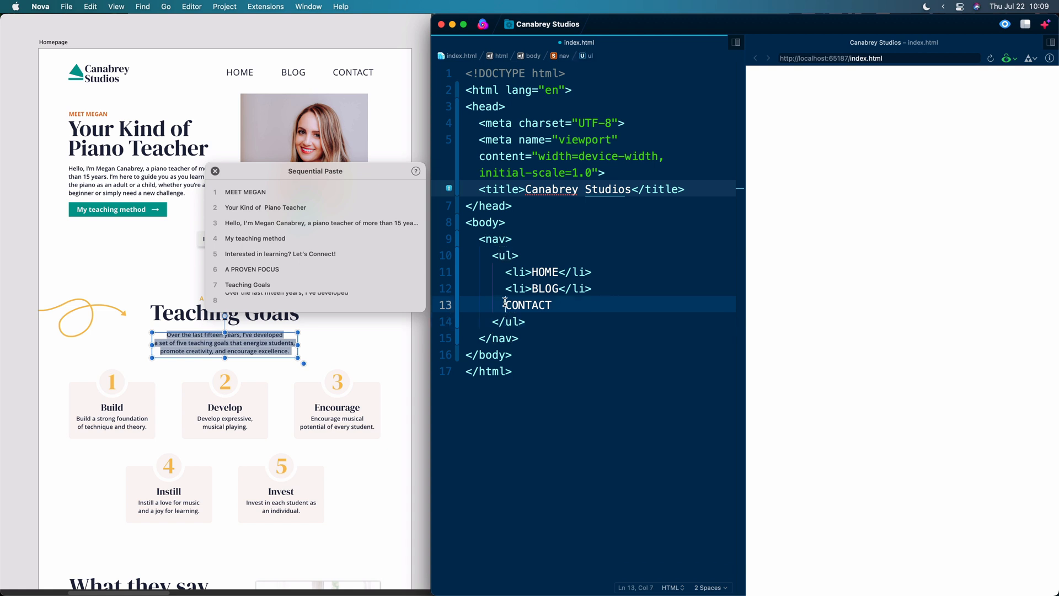
Wrap CONTACT in <li></li> tags and start a new line after </nav>.
text(<li>)
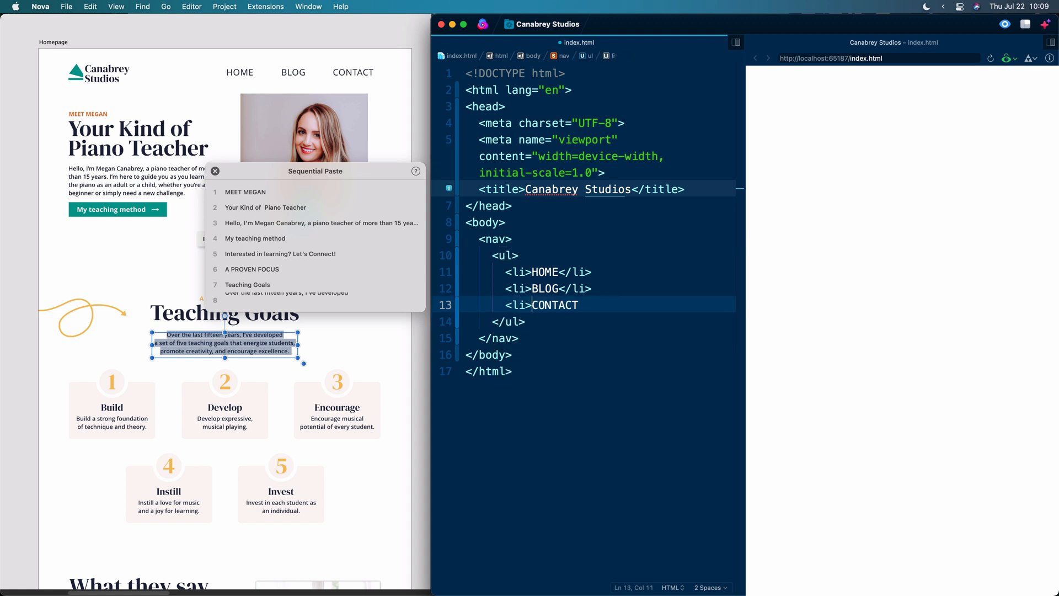
text(</li>)
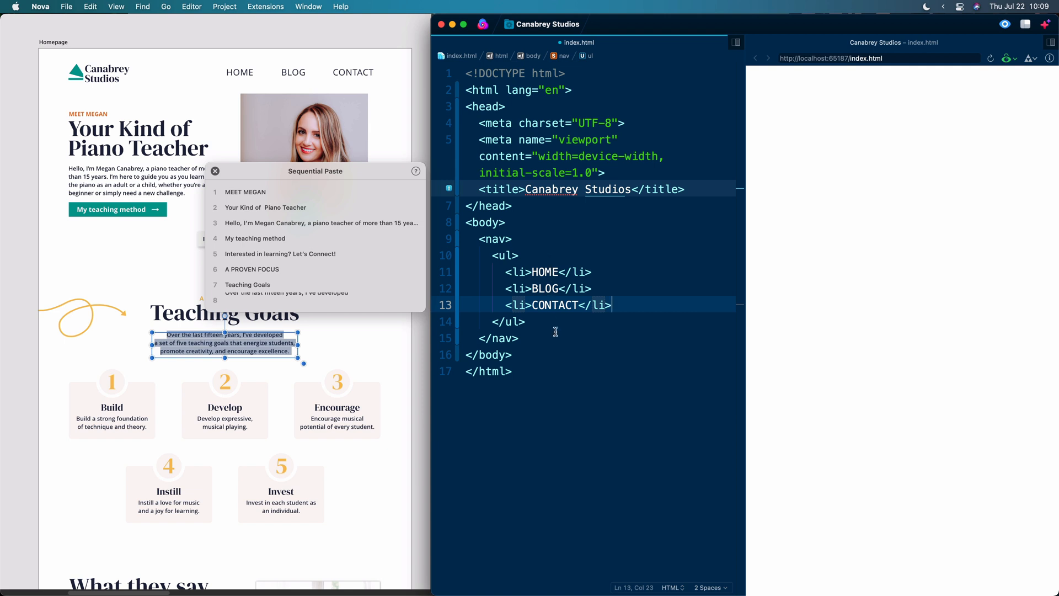
click(552, 339)
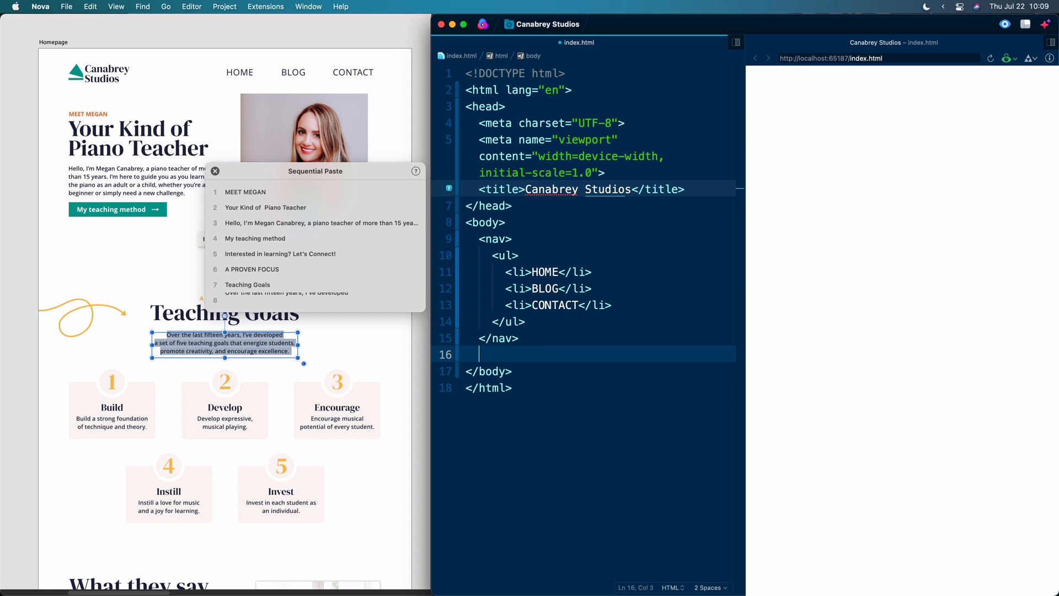
Add a .container with two divs and fill the first with MEET MEGAN h1 and h2 headings.
text(.container)
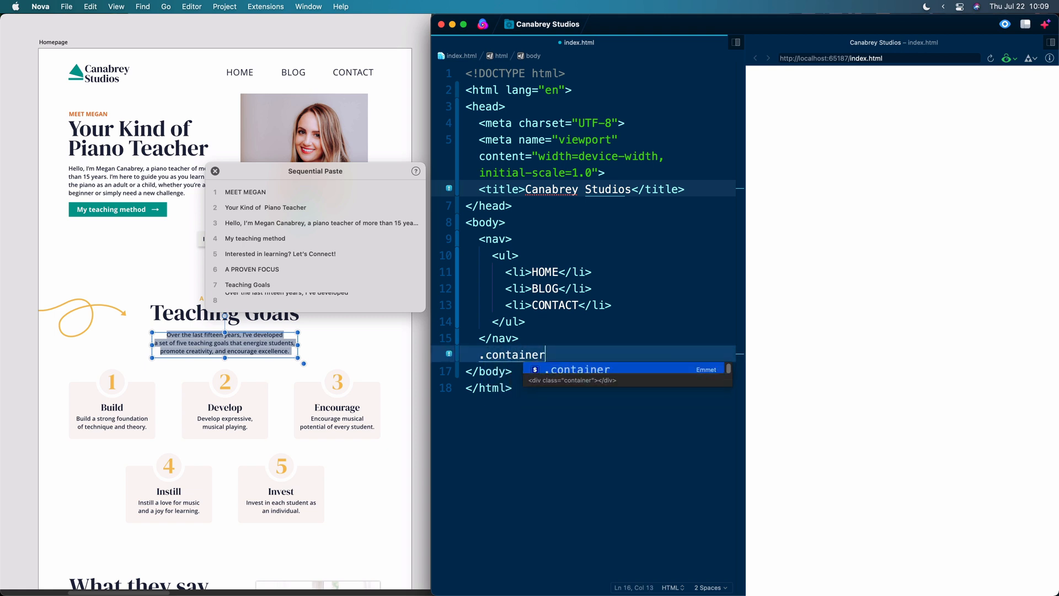
text(>di)
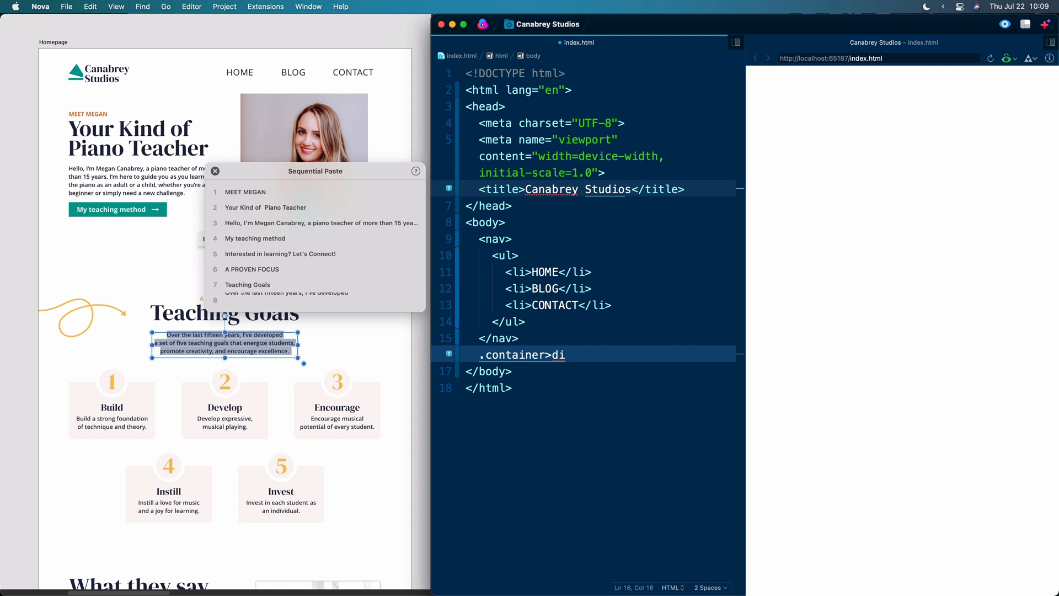
text(v+d)
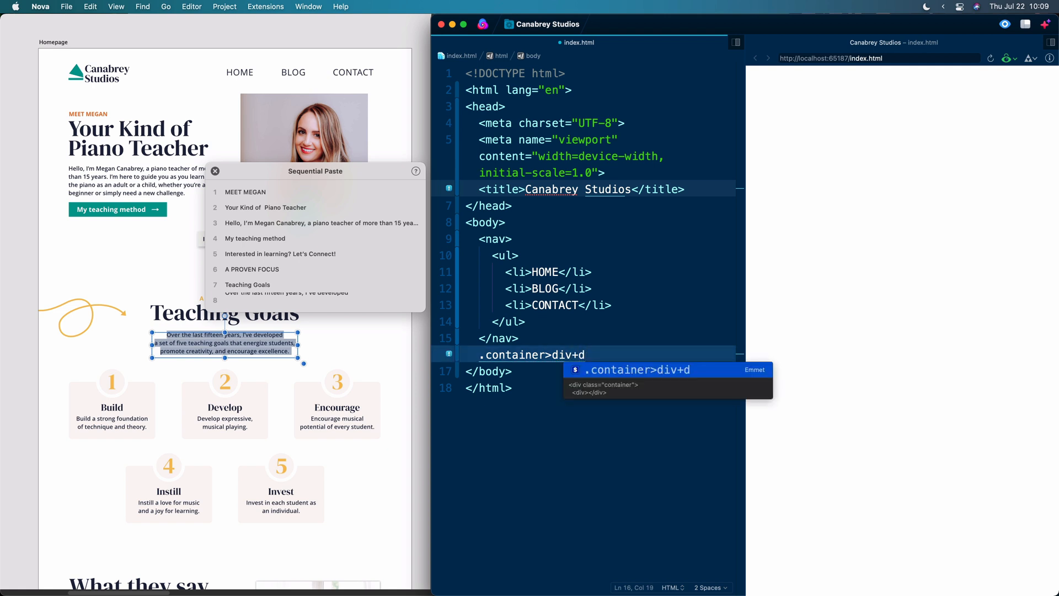
key(Tab)
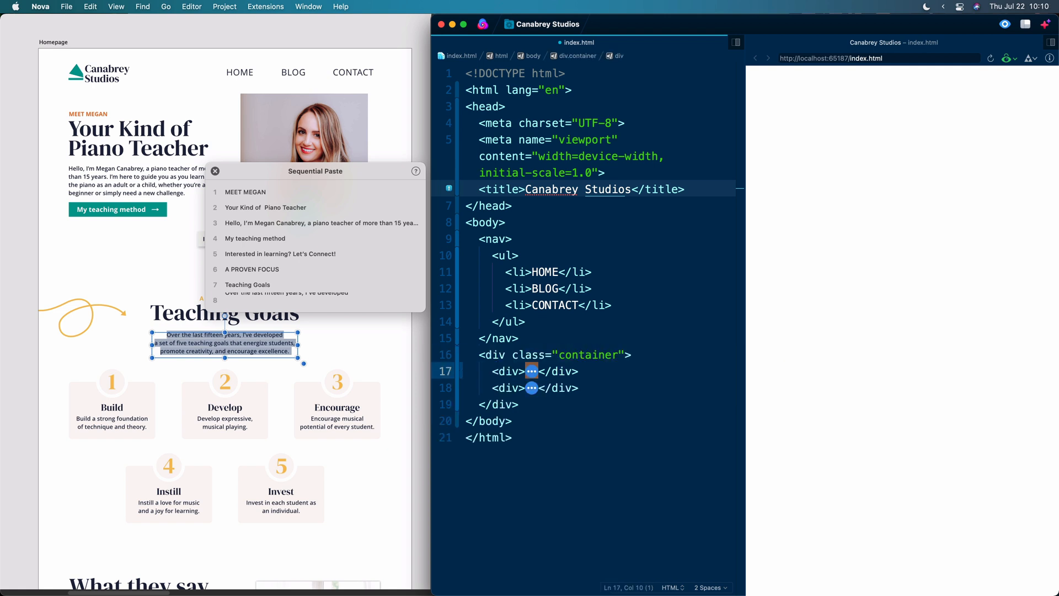
text(h)
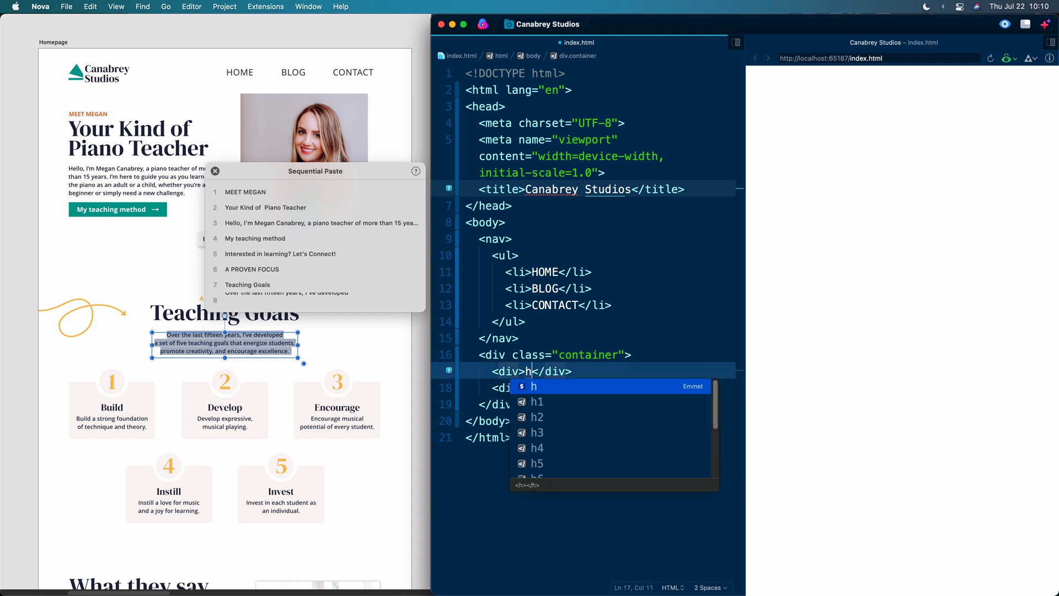
text(1{)
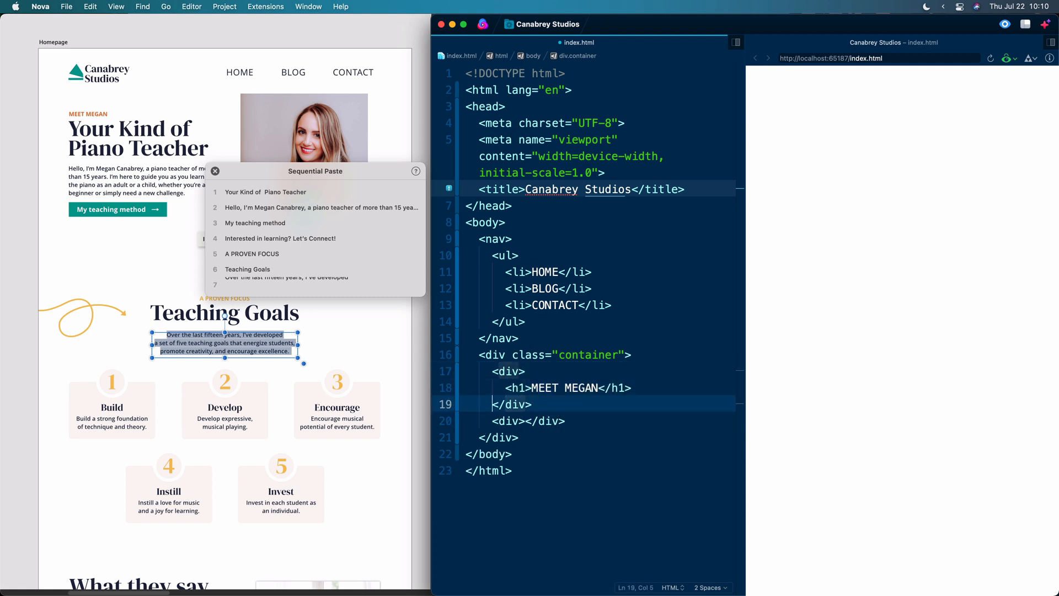
text(h2>)
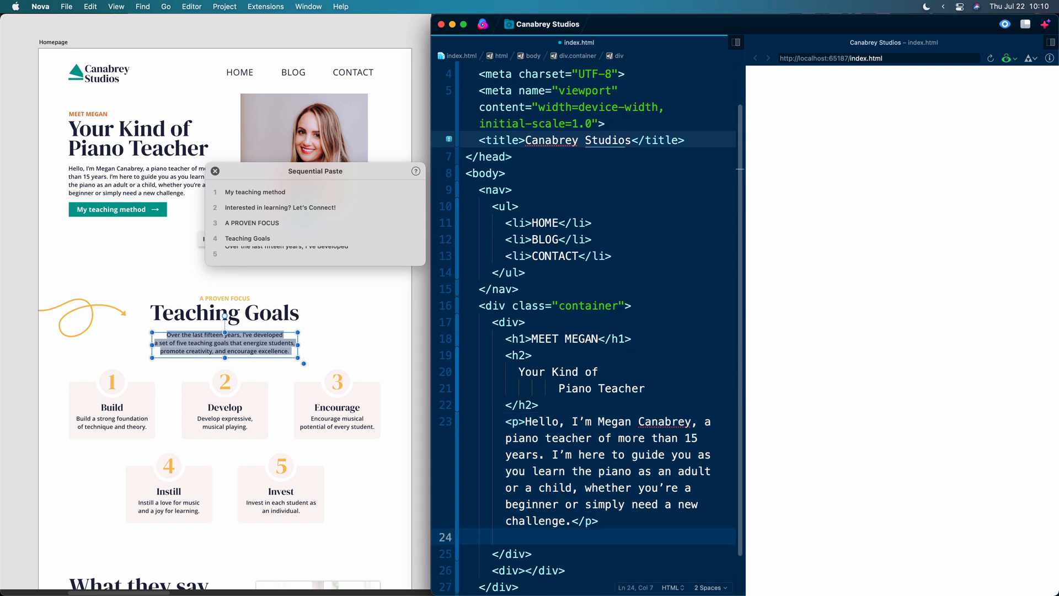
Add the teaching-method button and the 'Interested in learning? Let's Connect!' button.
text(button{})
text(<img src="" alt="">)
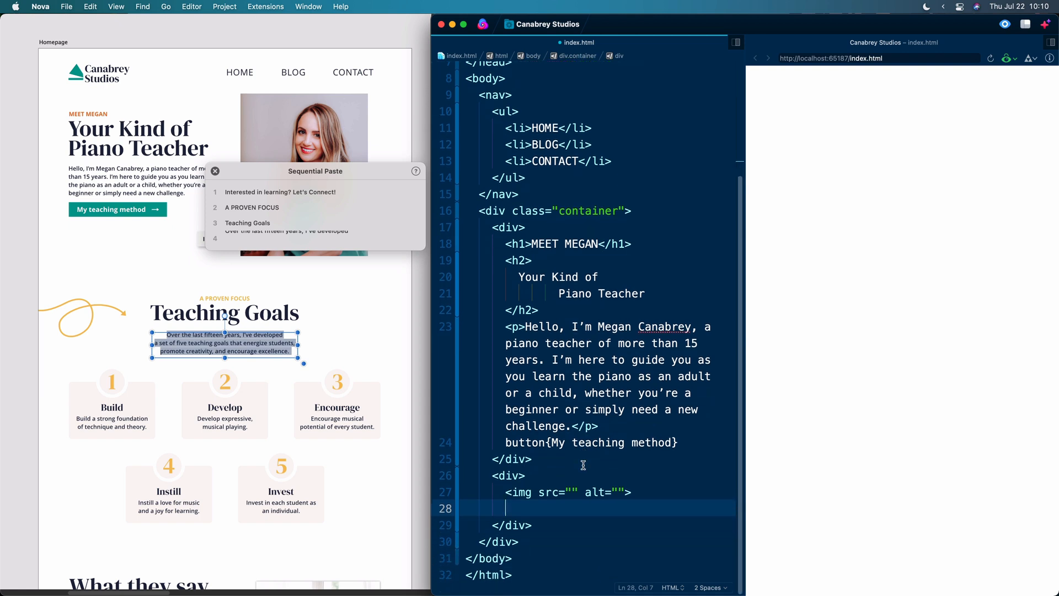
text(button{Interested in learning? Let’s Connect!)
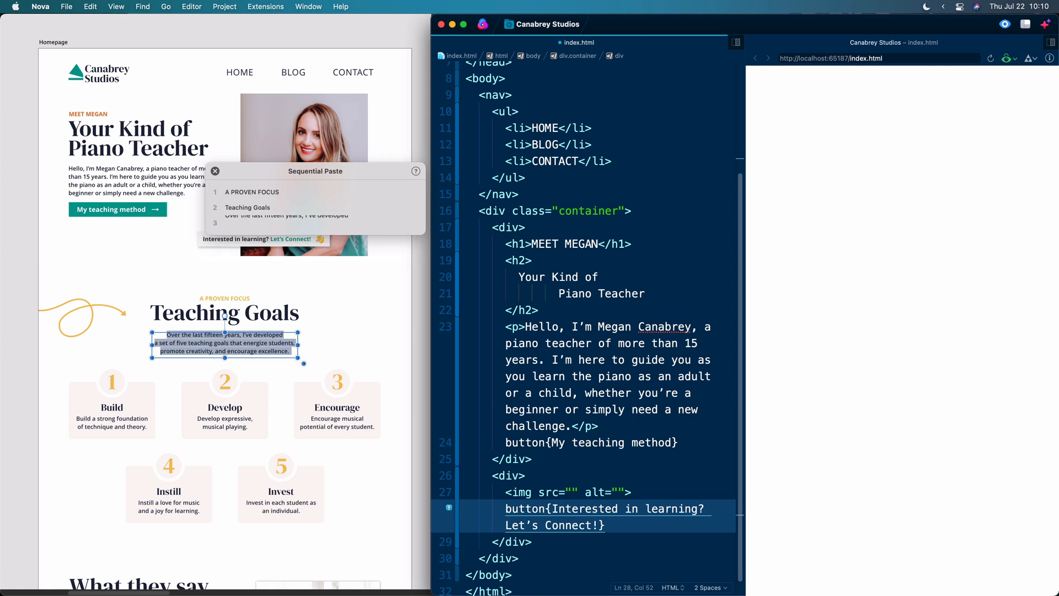
text(<button>Interested in learning? Let's Connect!</button>)
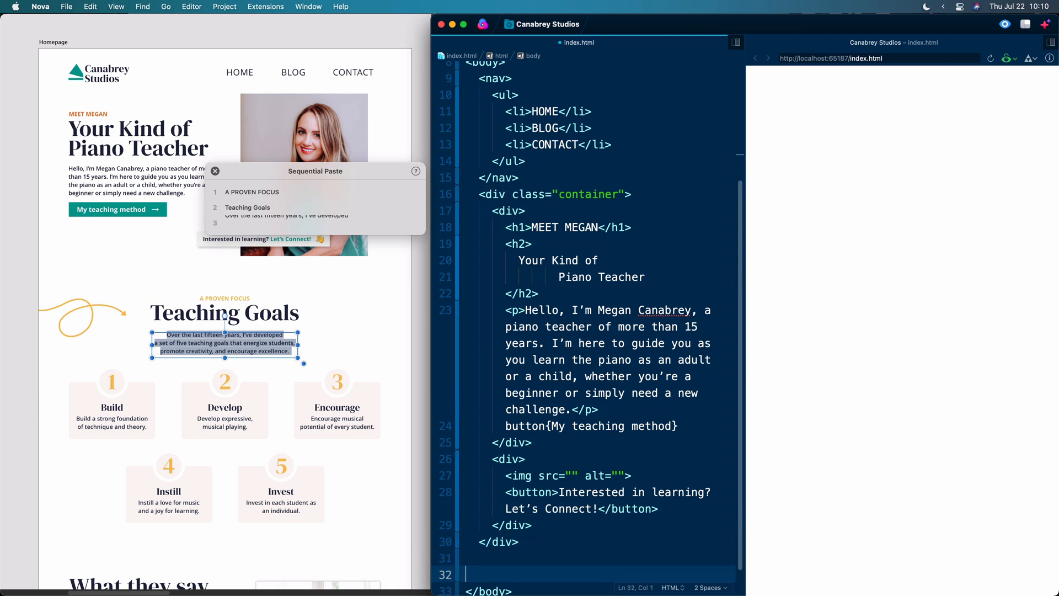
Add section.teaching-goals with an A PROVEN FOCUS h3 and a Teaching Goals h2.
text(se)
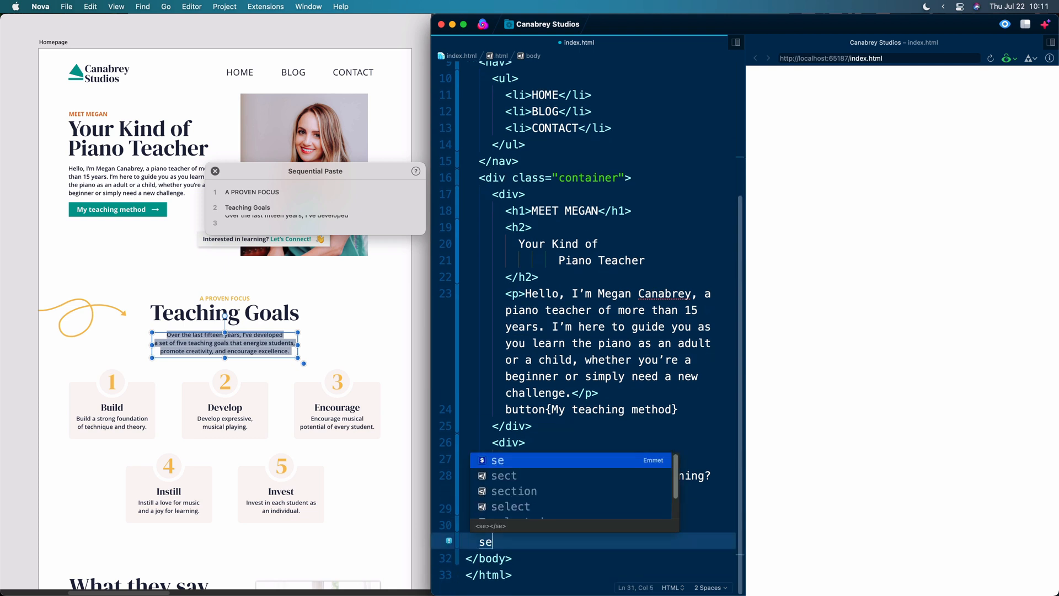
text(ction.teaching-)
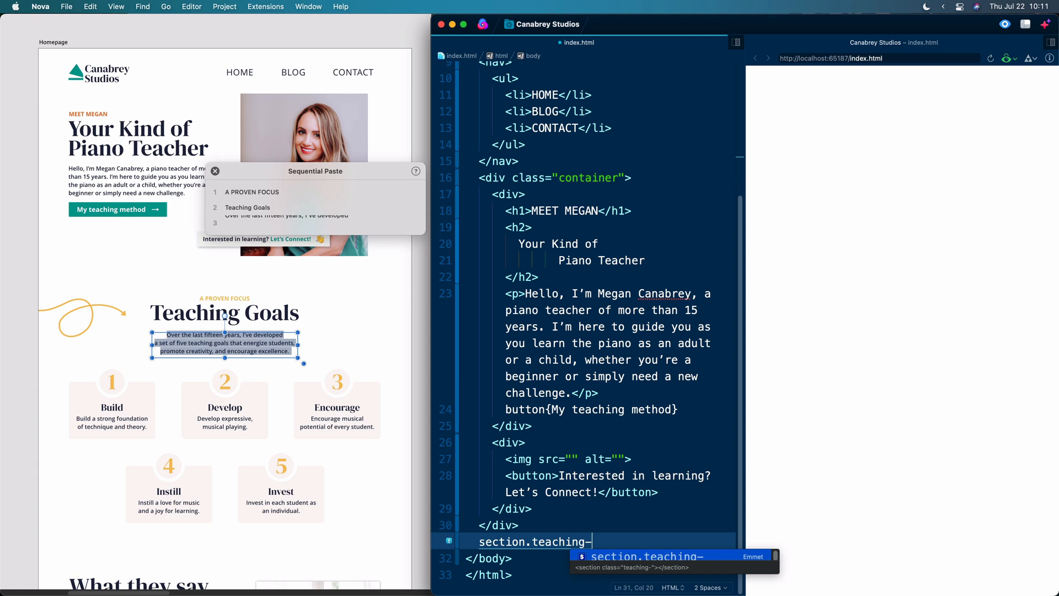
key(Tab)
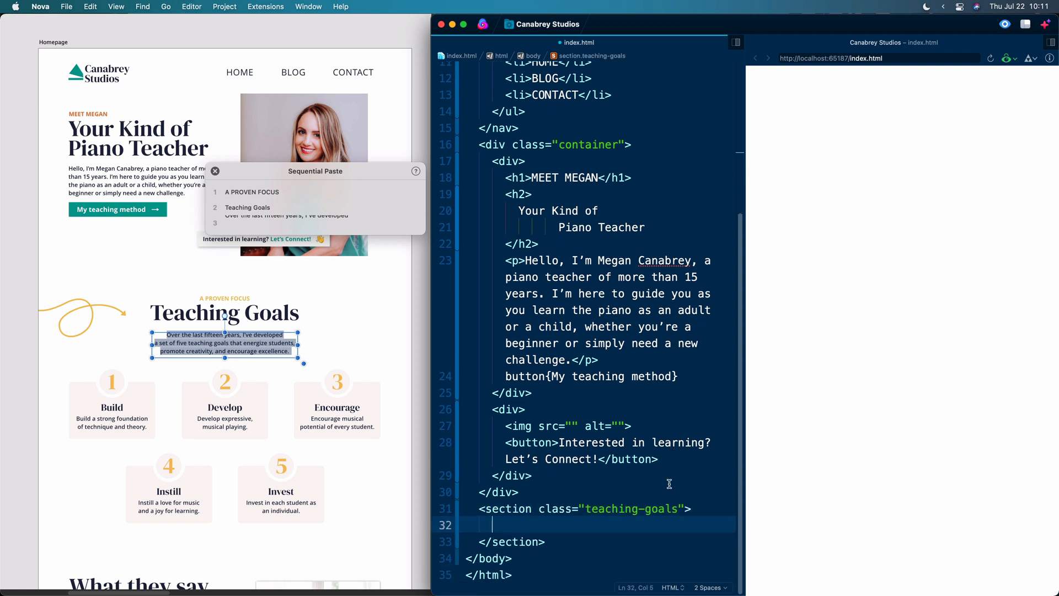
text(h3{A PROVEN FOCUS)
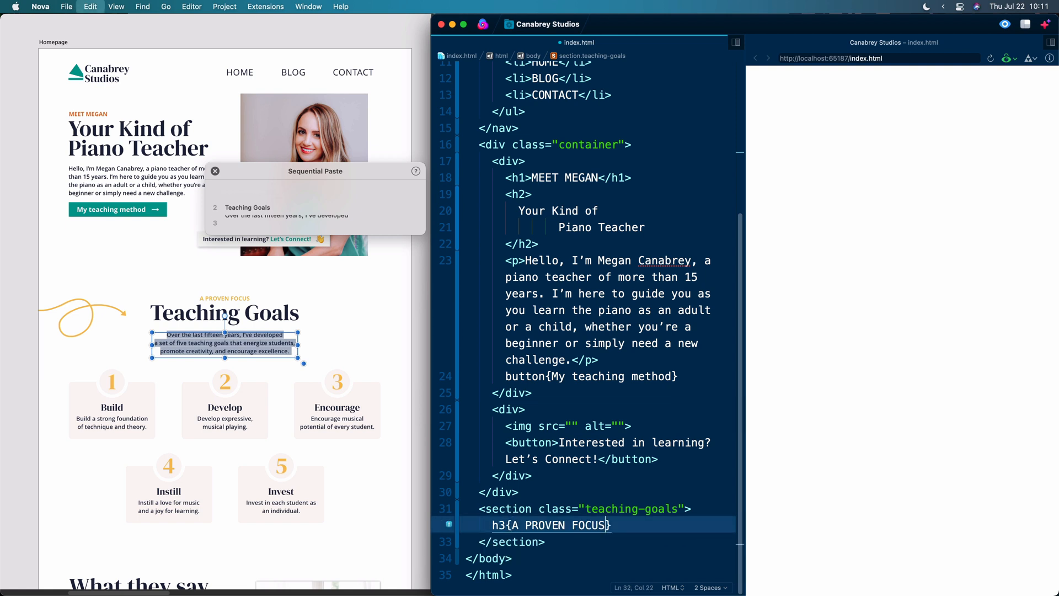
key(Tab)
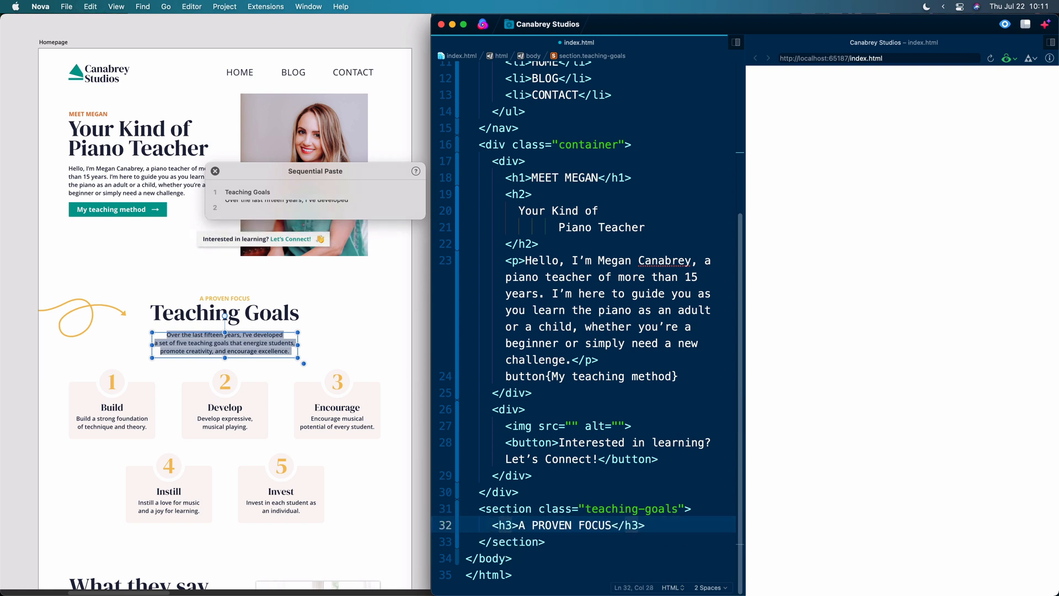
text(h2{})
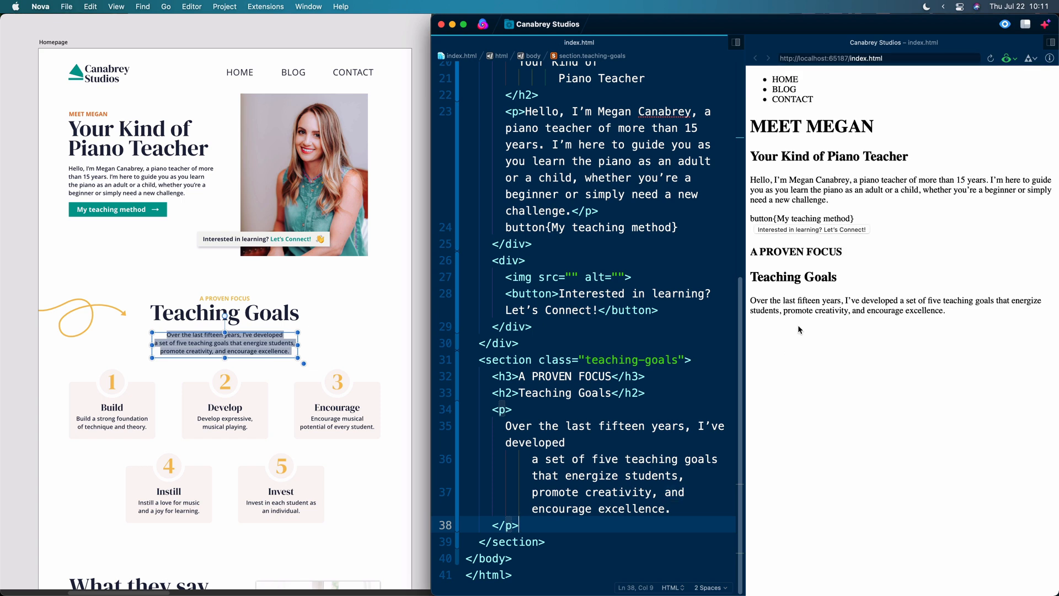
mouse_move(664, 380)
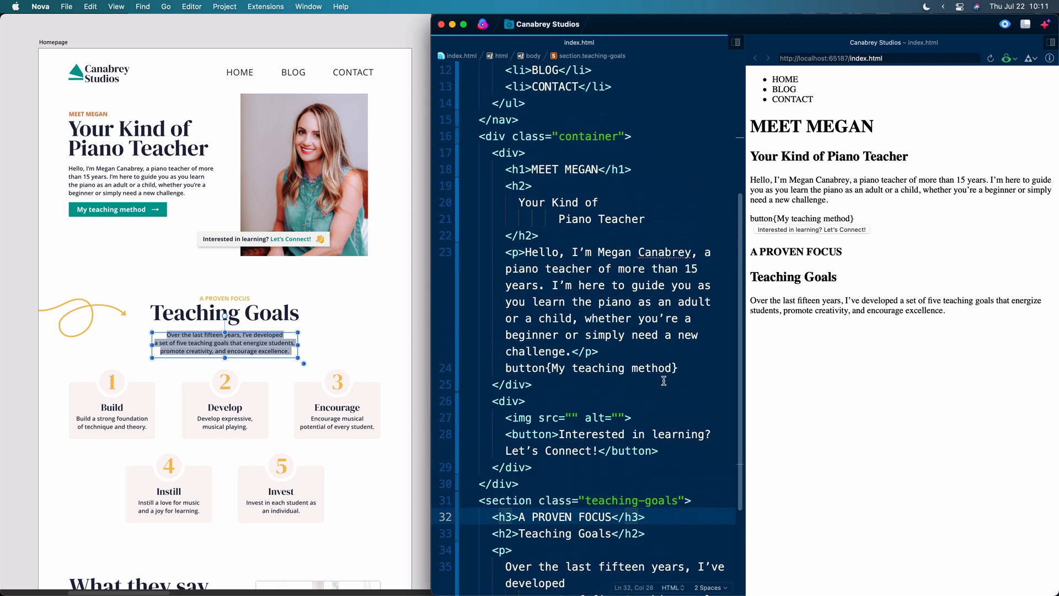
Replace the shorthand with <button>My teaching method</button> and check it renders in the preview.
text(<button>My teaching method</button>)
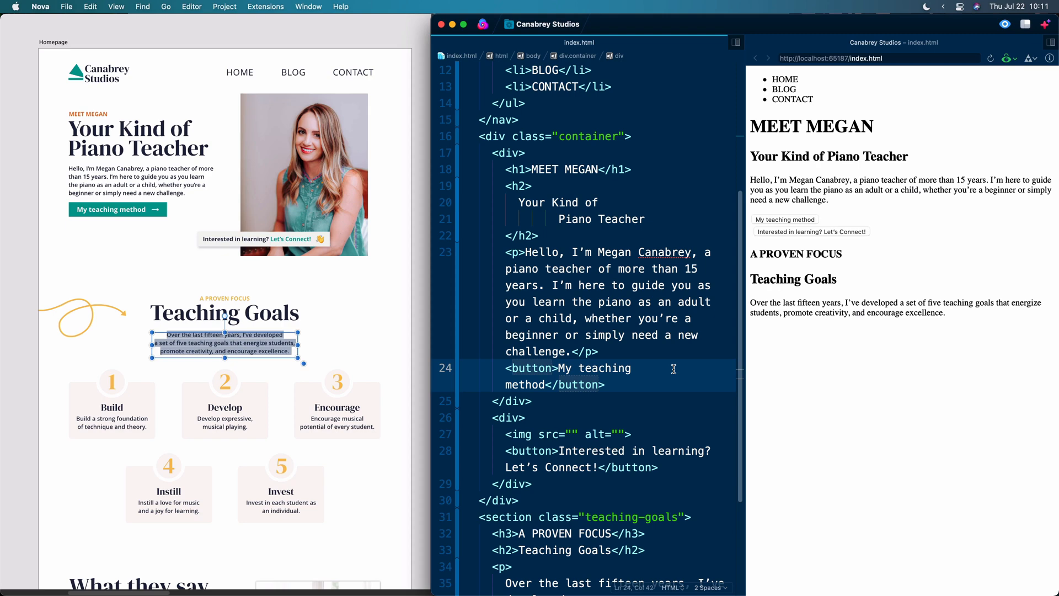
scroll(down, 3)
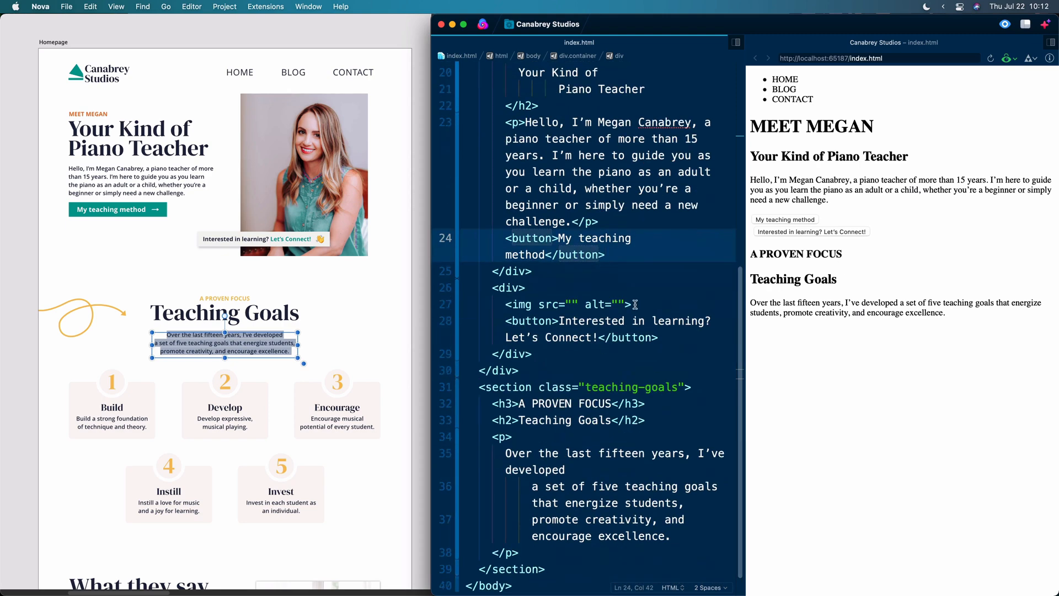